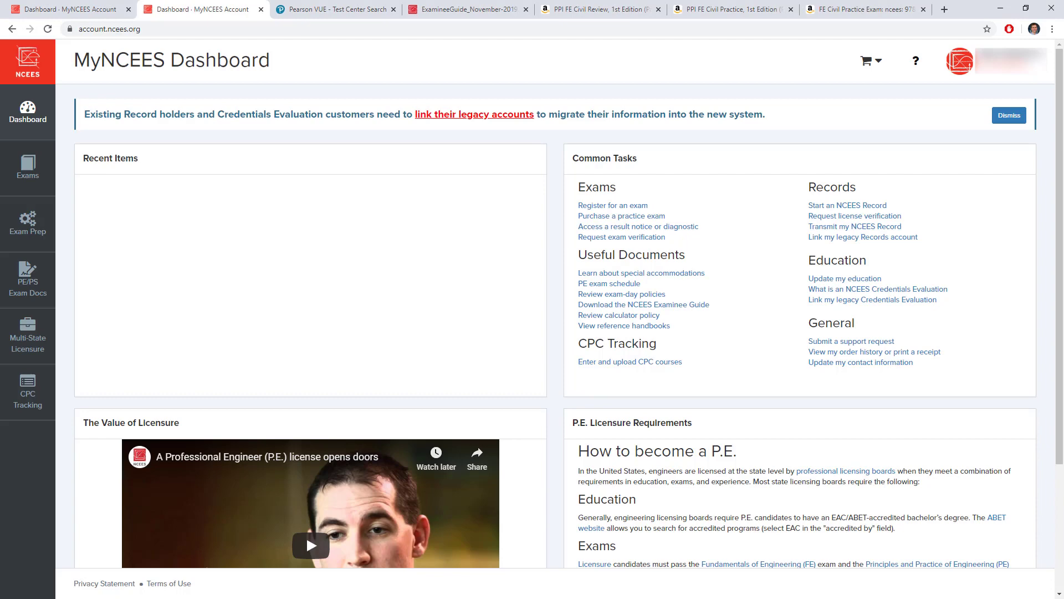
mouse_move(27, 112)
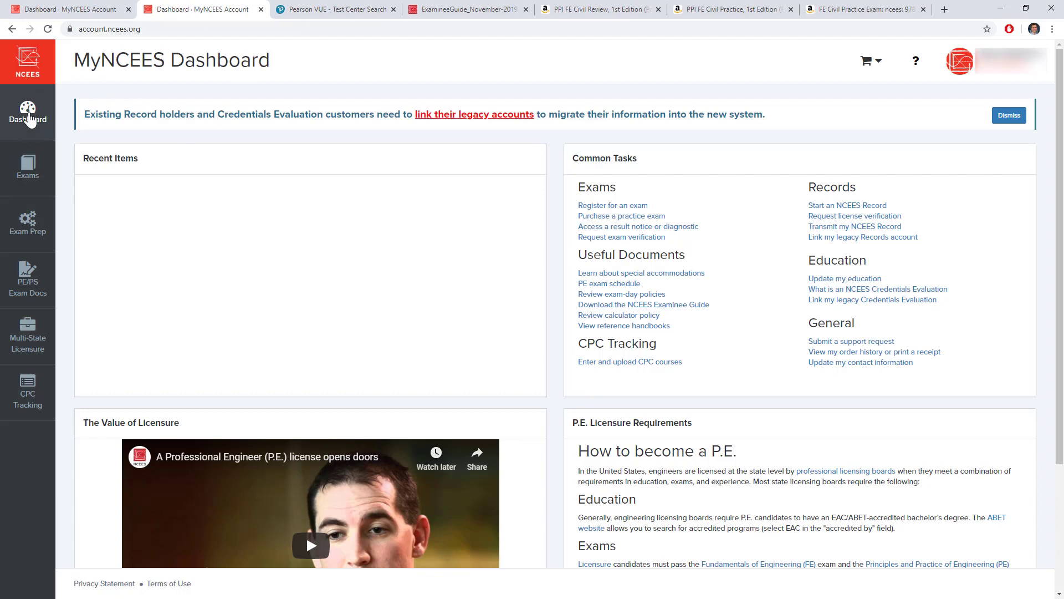
mouse_move(27, 168)
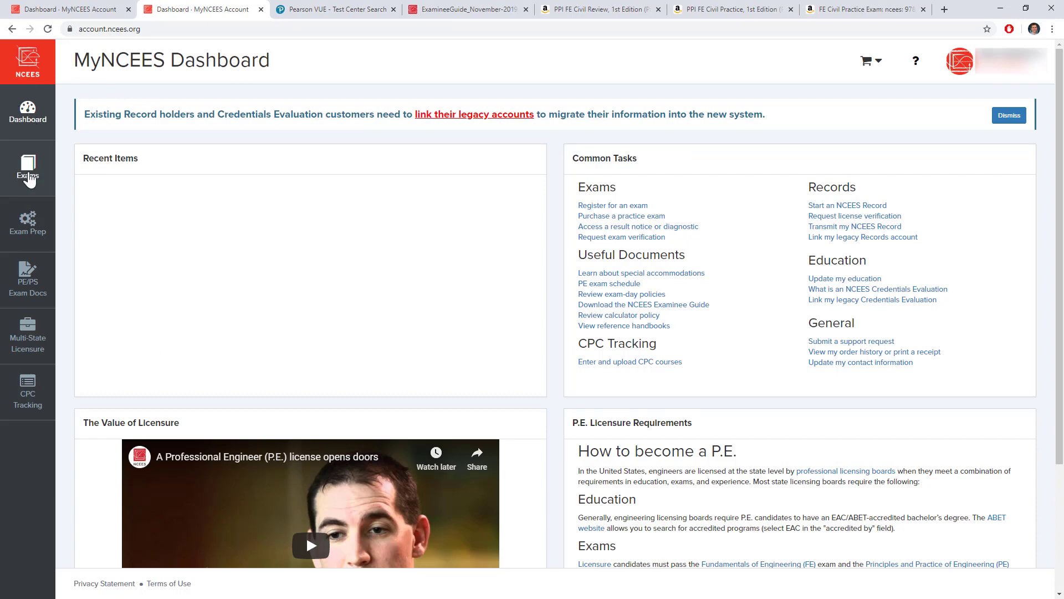
- Go to Exams from the sidebar and start registering for an exam
left_click(26, 169)
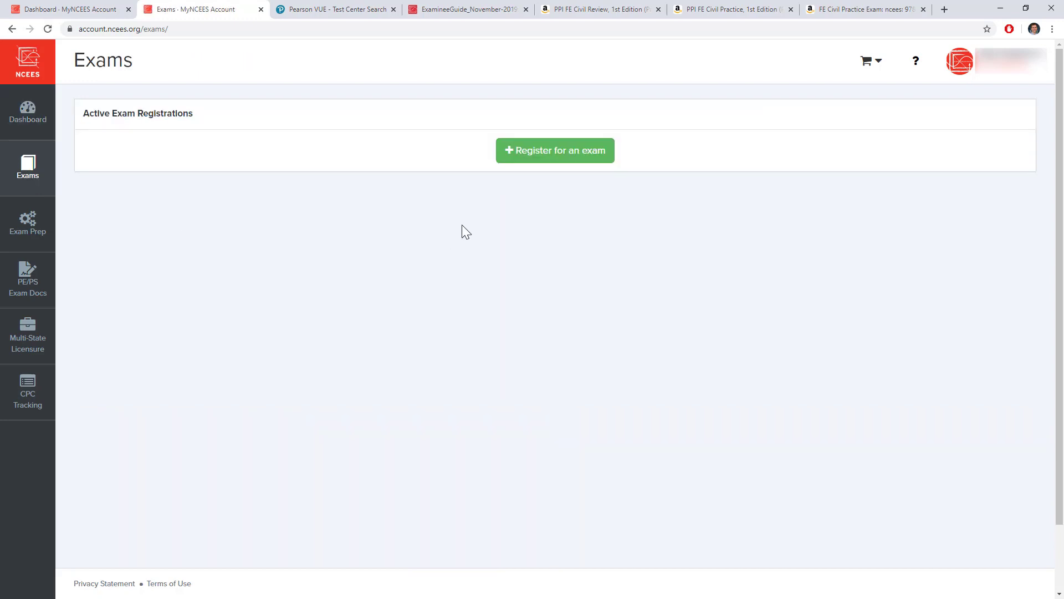
left_click(554, 150)
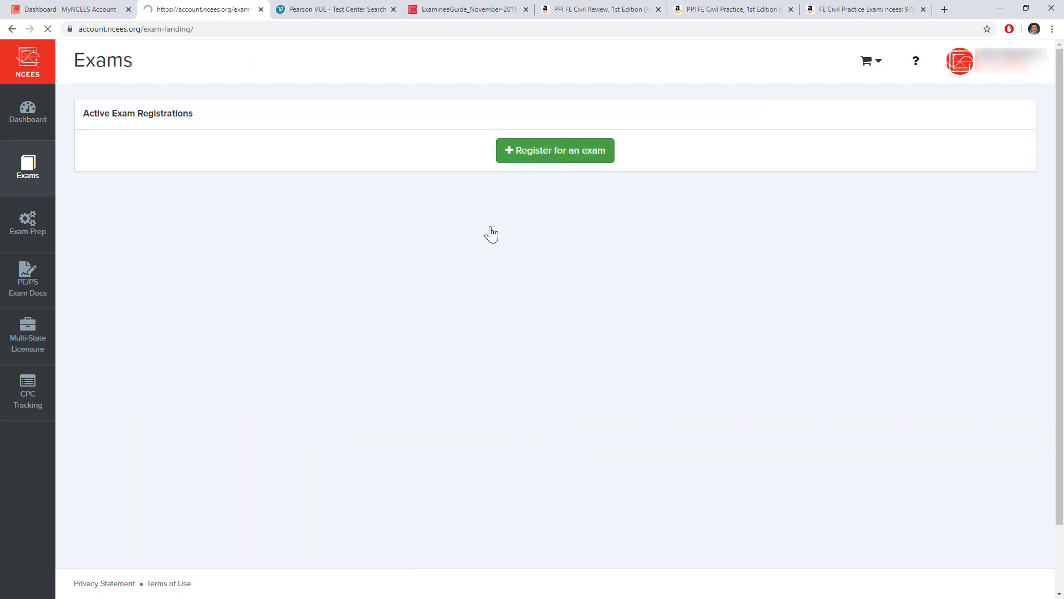
- From the Exam Registration Prerequisites list, open the Education information page
left_click(554, 149)
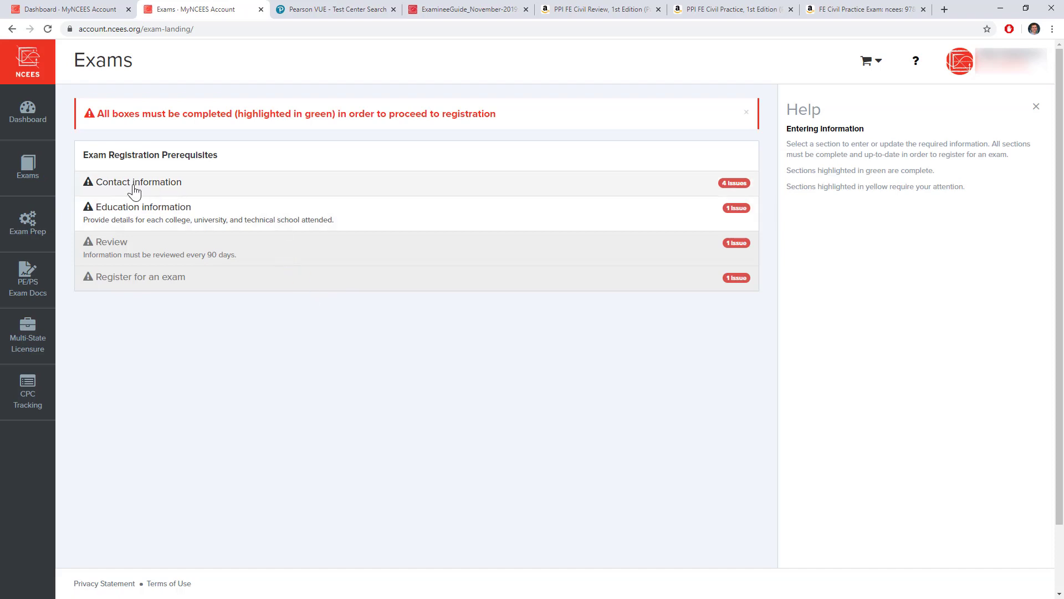
left_click(138, 182)
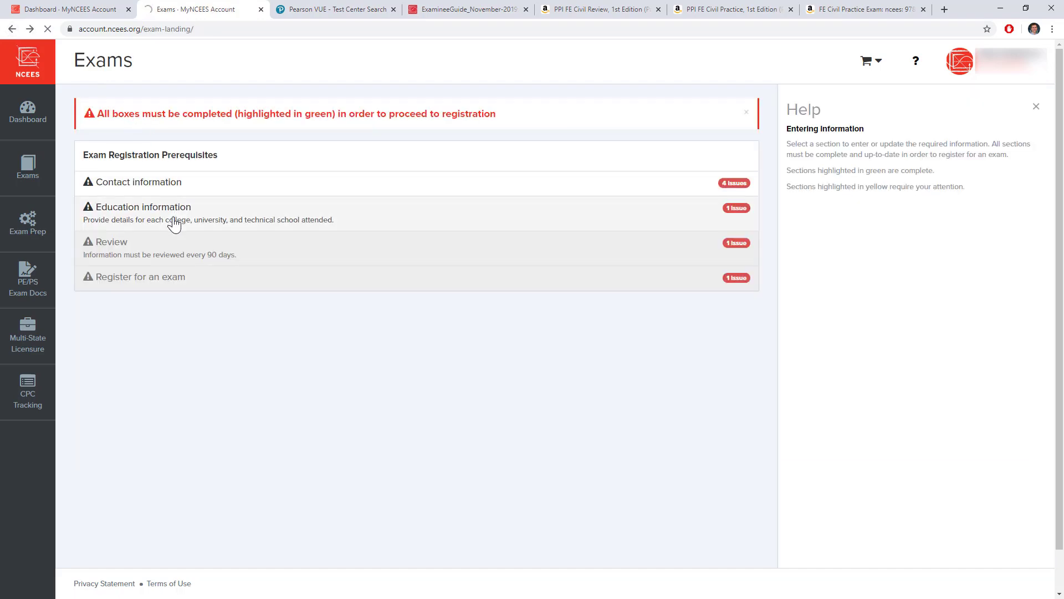
left_click(143, 206)
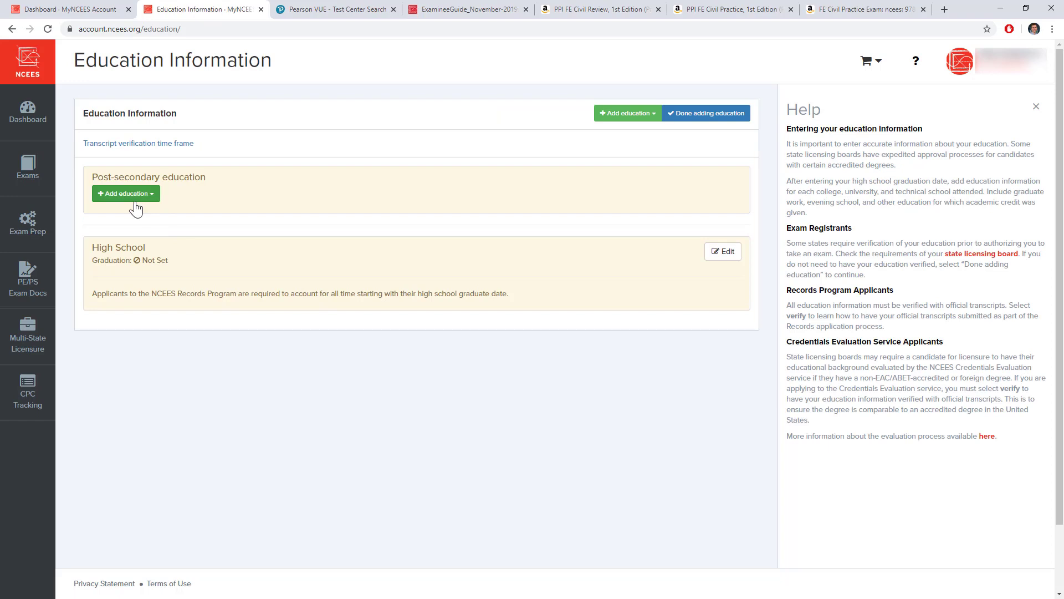
mouse_move(28, 166)
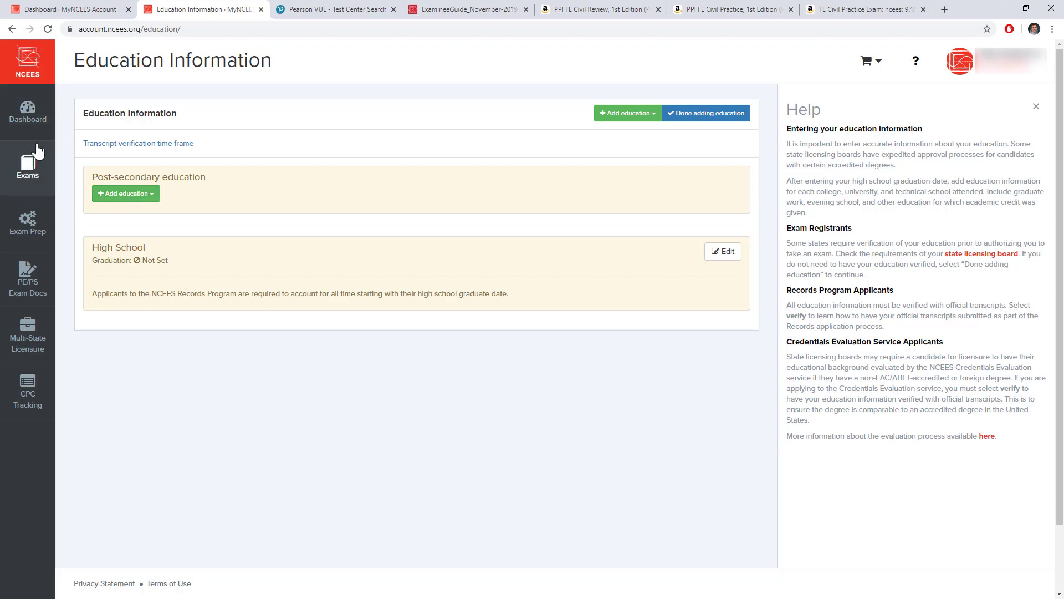
- Return to the Exam Registration Prerequisites page via Exams in the sidebar
left_click(28, 166)
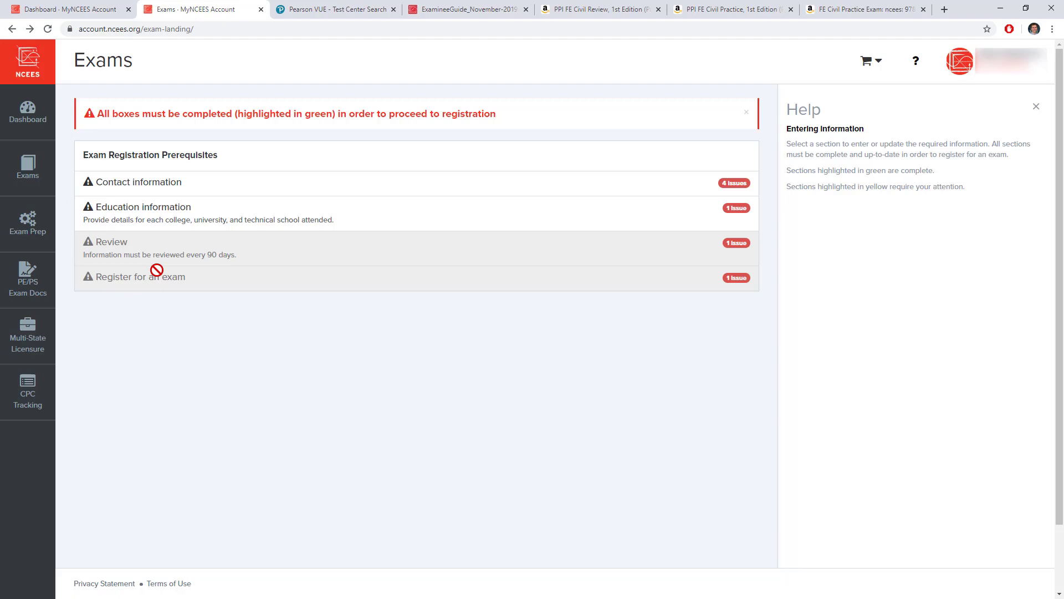
mouse_move(93, 158)
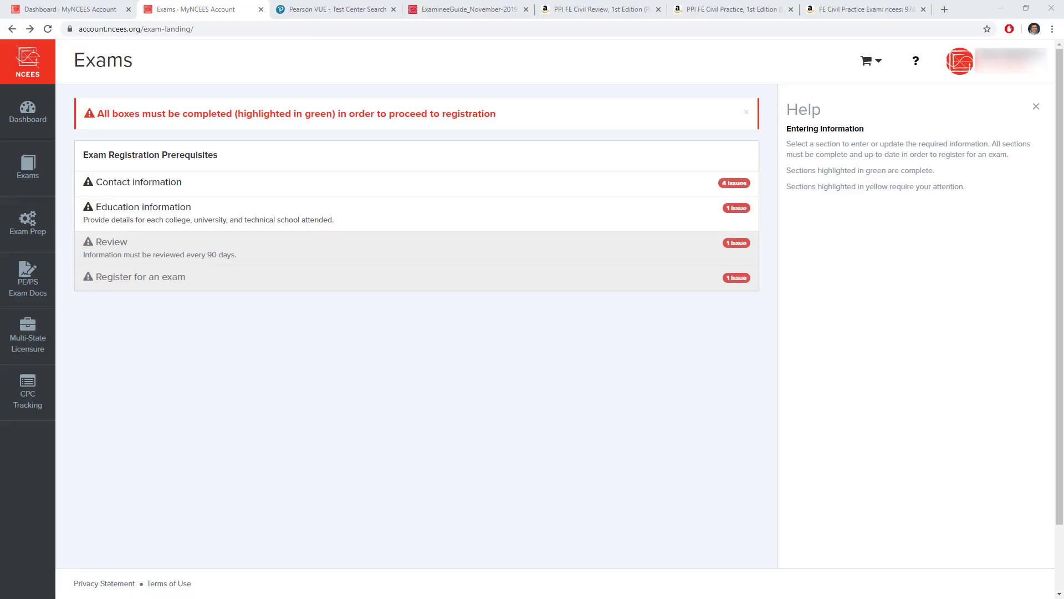
mouse_move(242, 472)
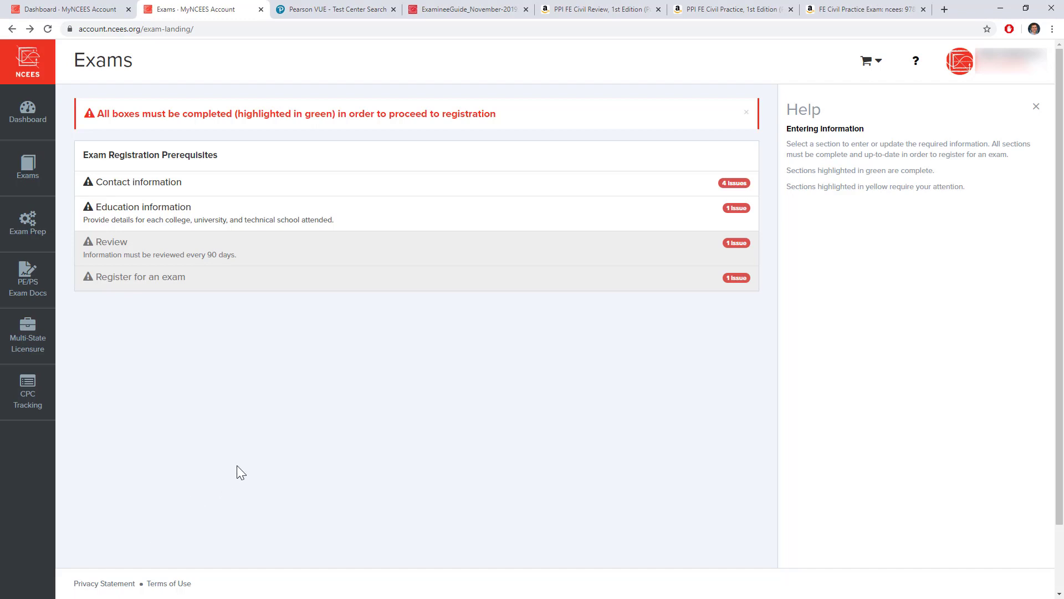
mouse_move(164, 326)
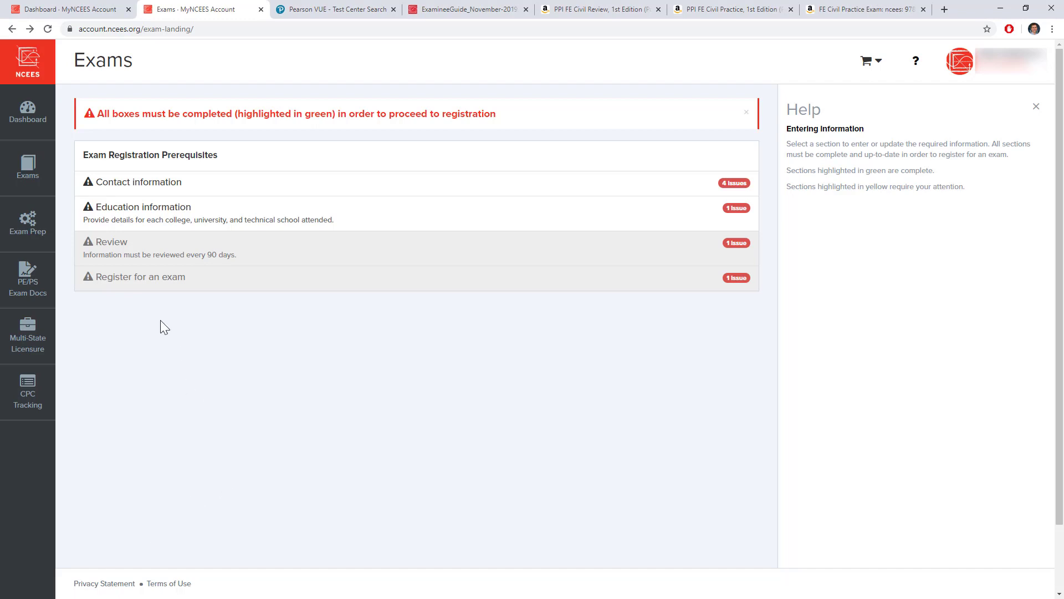
- Go to Exam Prep and view the FE Civil Practice Exam product details
left_click(26, 224)
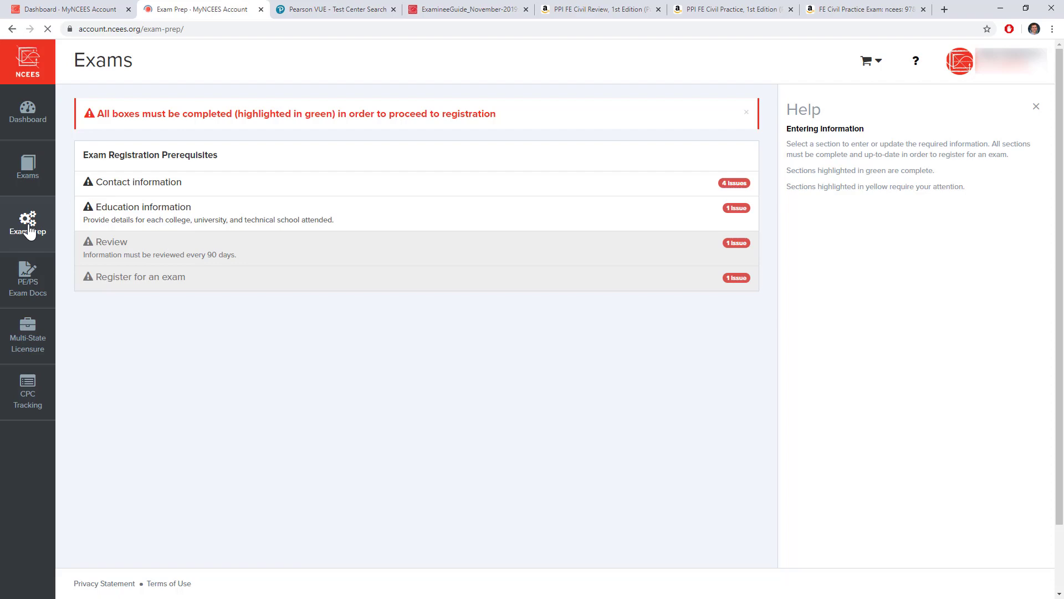
left_click(28, 224)
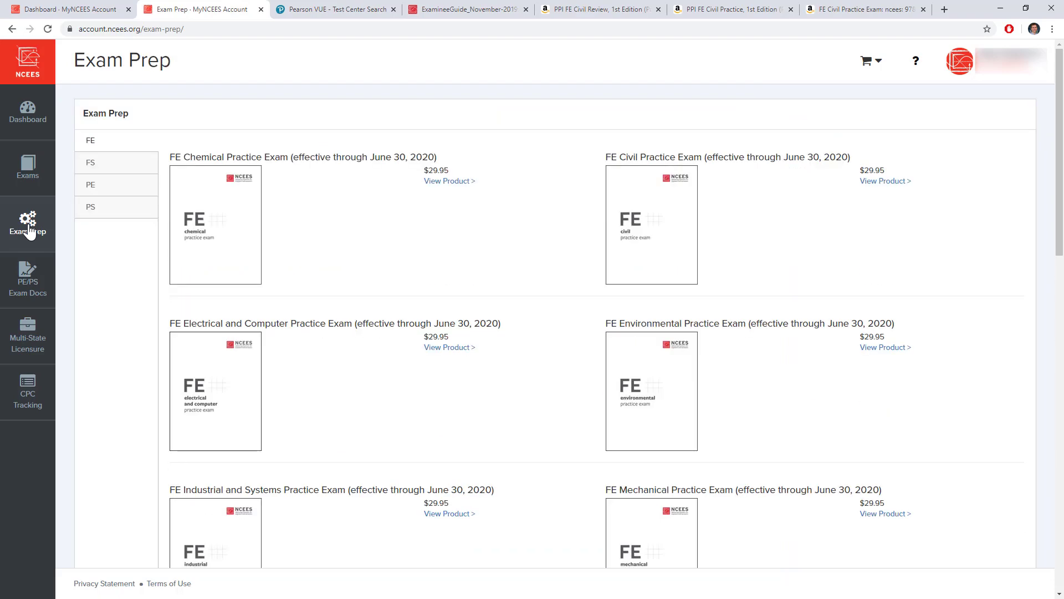
mouse_move(736, 205)
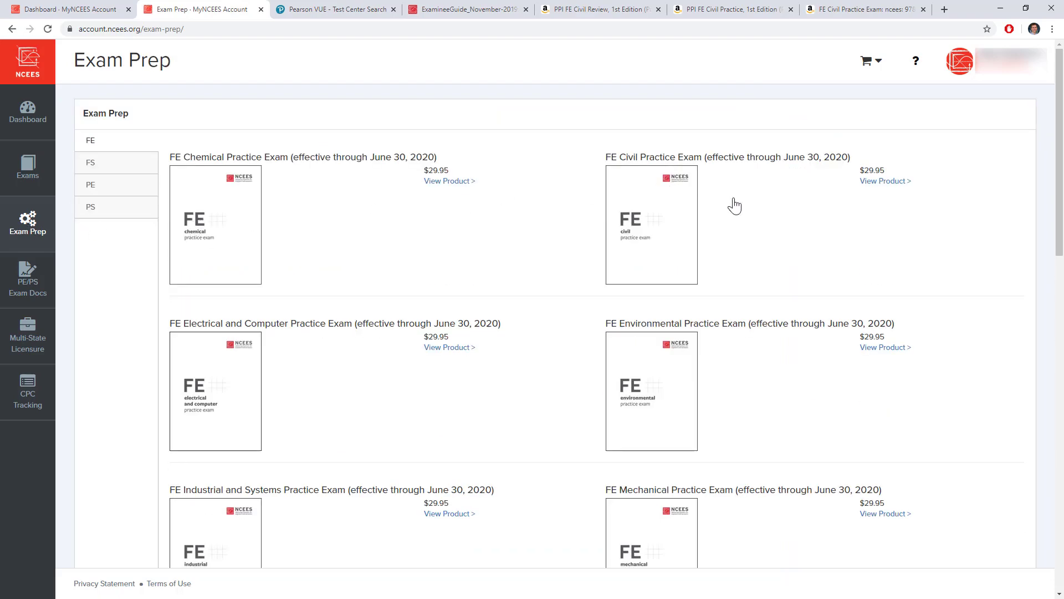
mouse_move(684, 219)
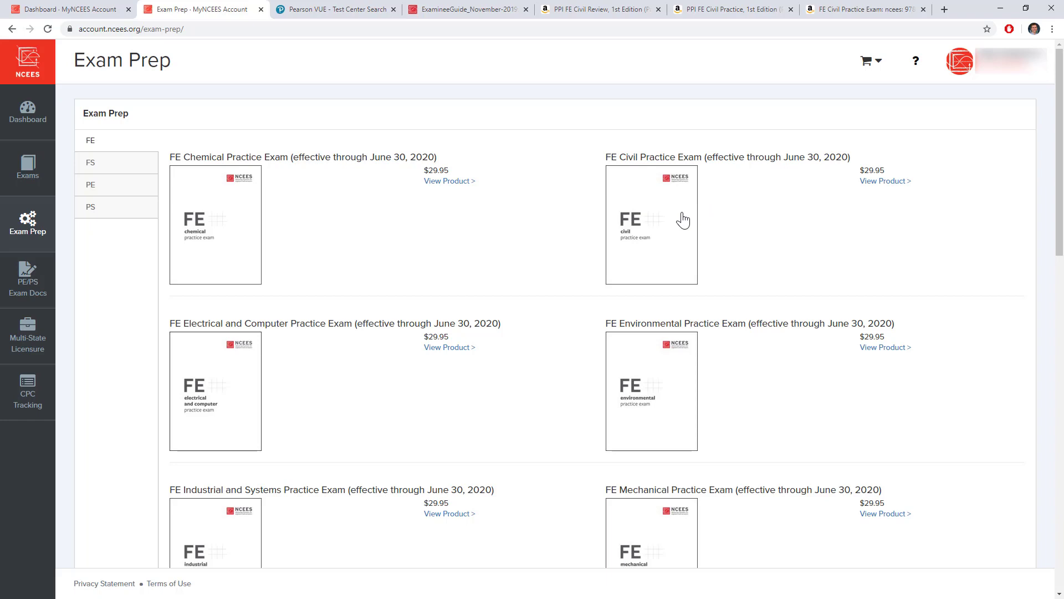
mouse_move(887, 182)
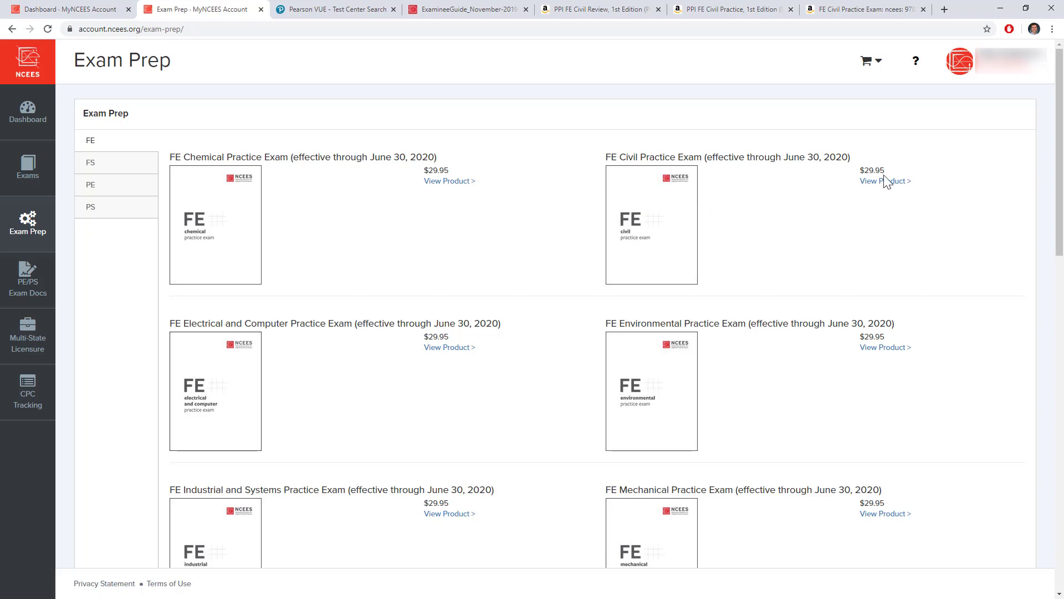
left_click(884, 181)
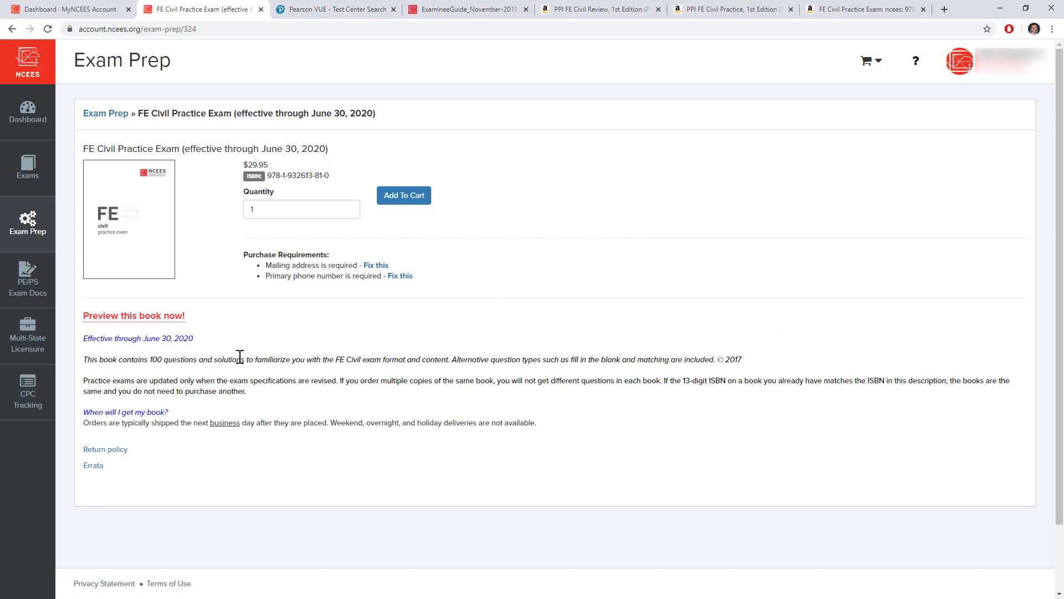
mouse_move(255, 358)
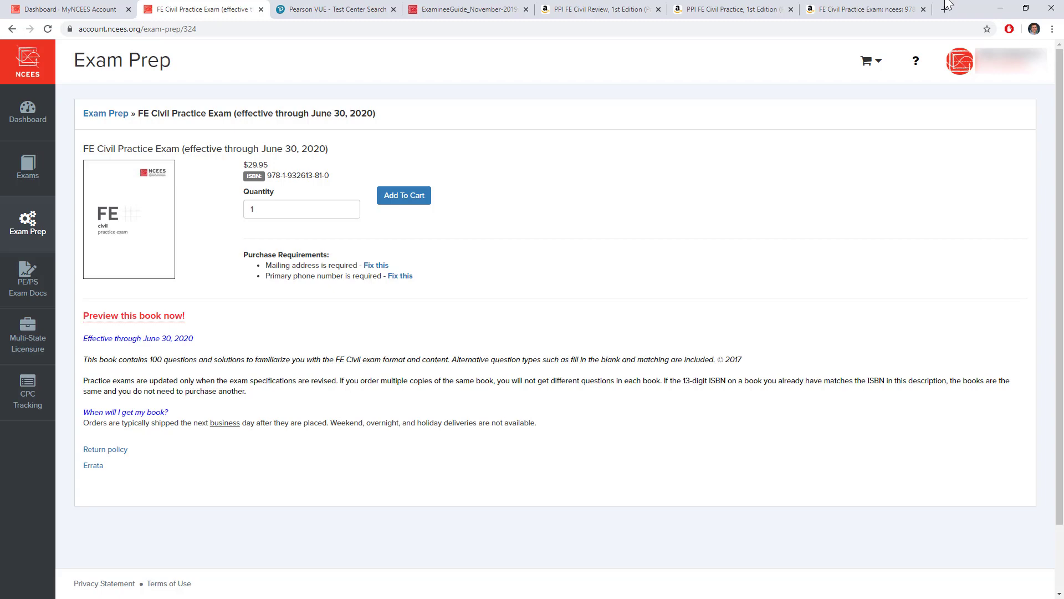
left_click(863, 9)
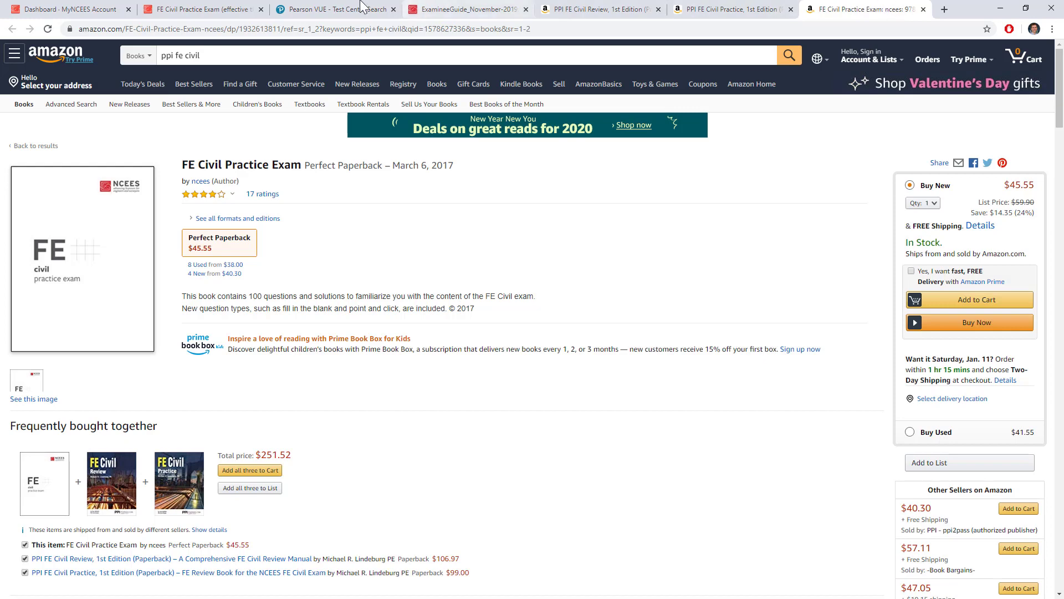
left_click(197, 9)
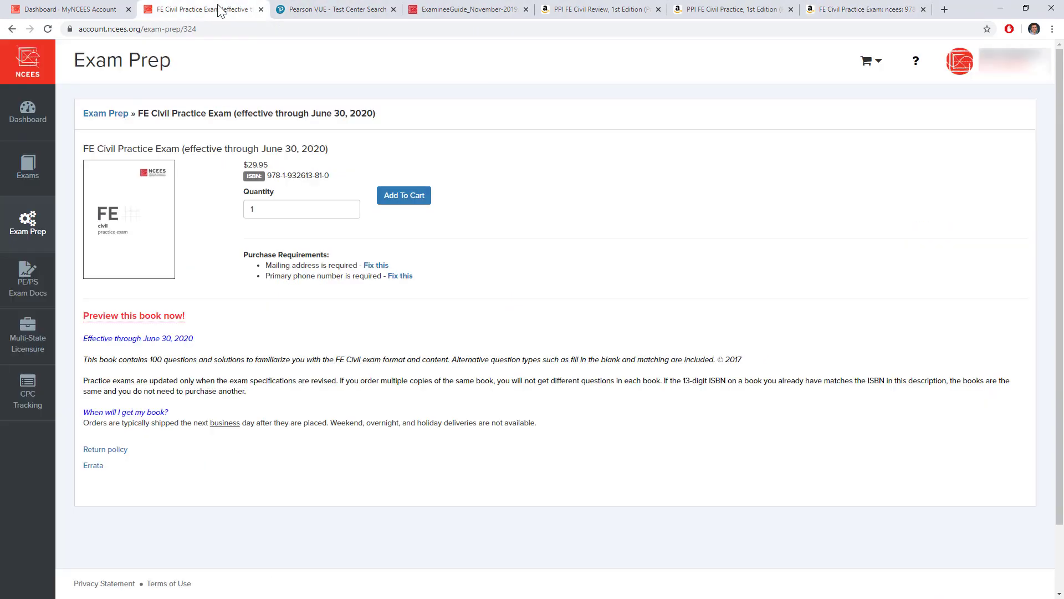
- Browse the FE exam prep catalog prices, including Reference Handbook 10 at $19.95, then head to the Dashboard
left_click(105, 113)
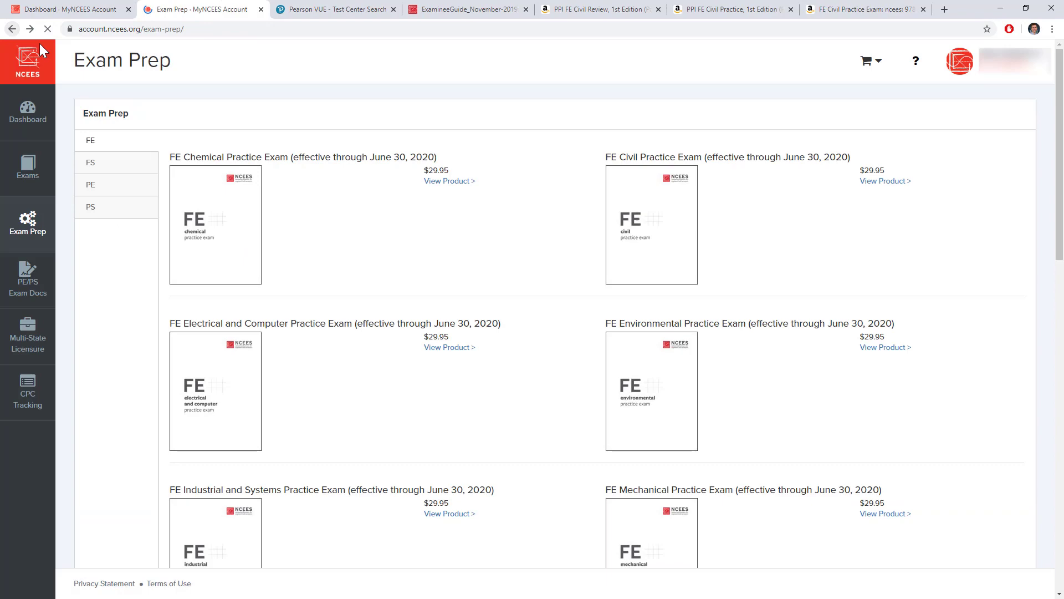
scroll("down", 3)
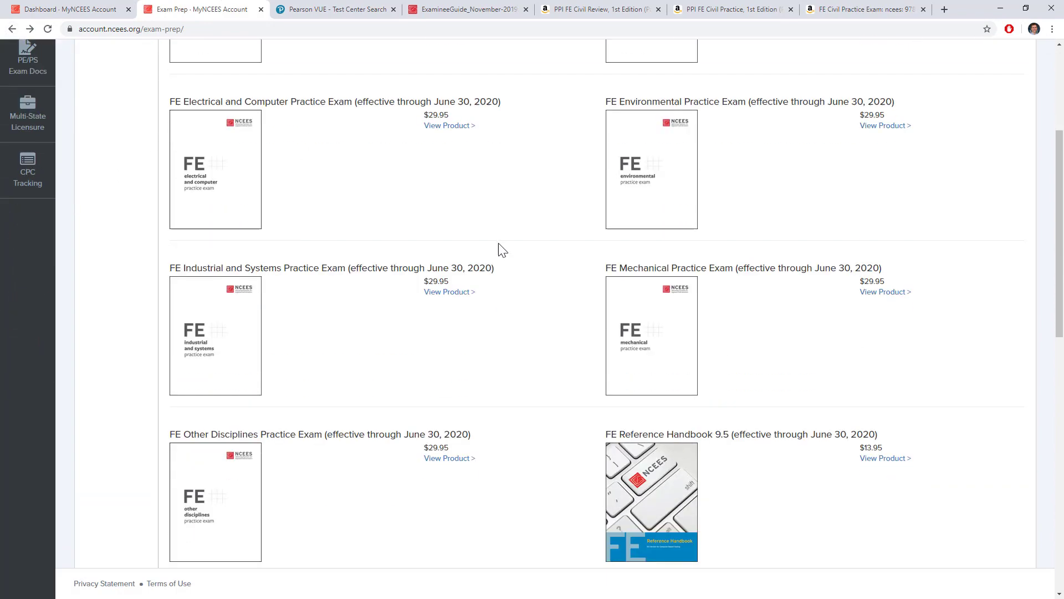
scroll("down", 3)
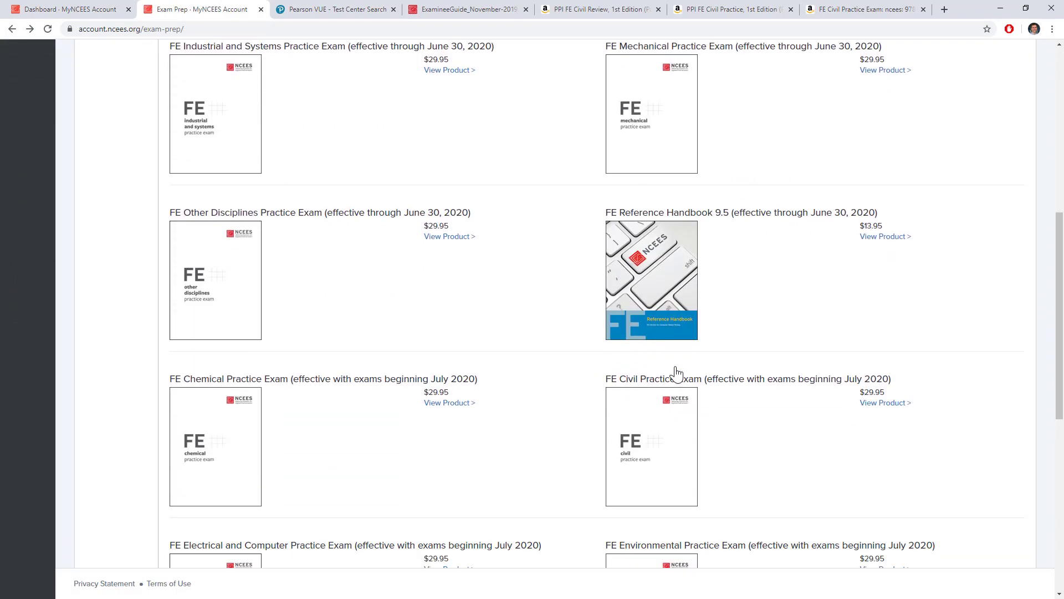
scroll("down", 3)
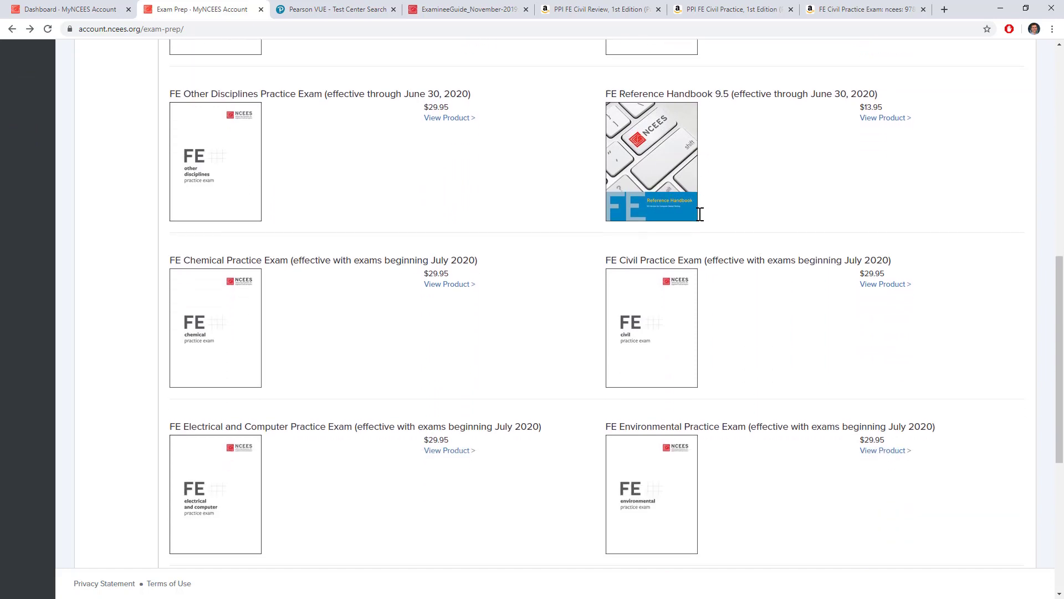
scroll("down", 3)
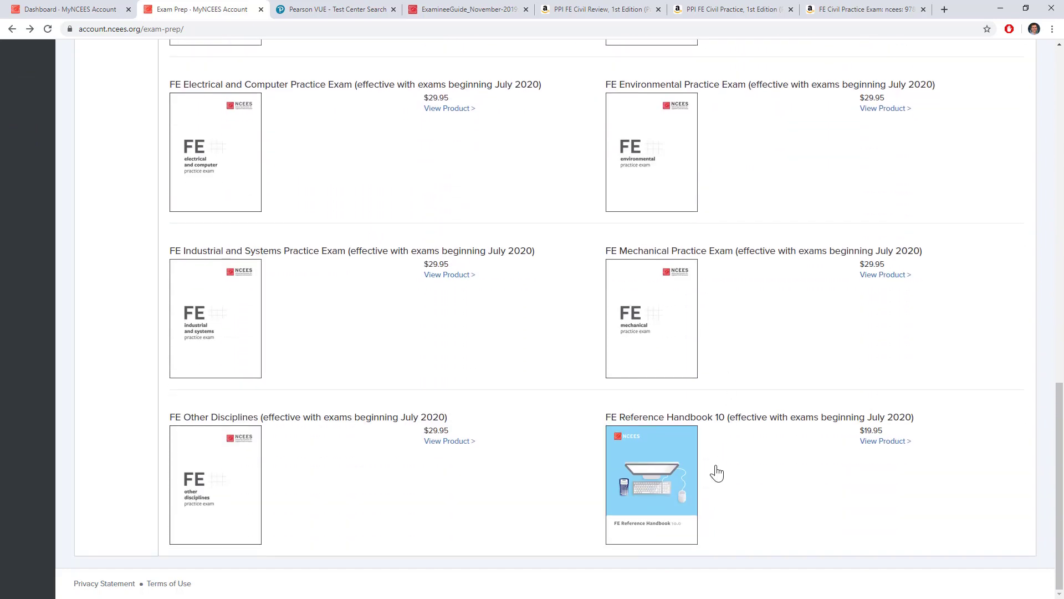
mouse_move(713, 476)
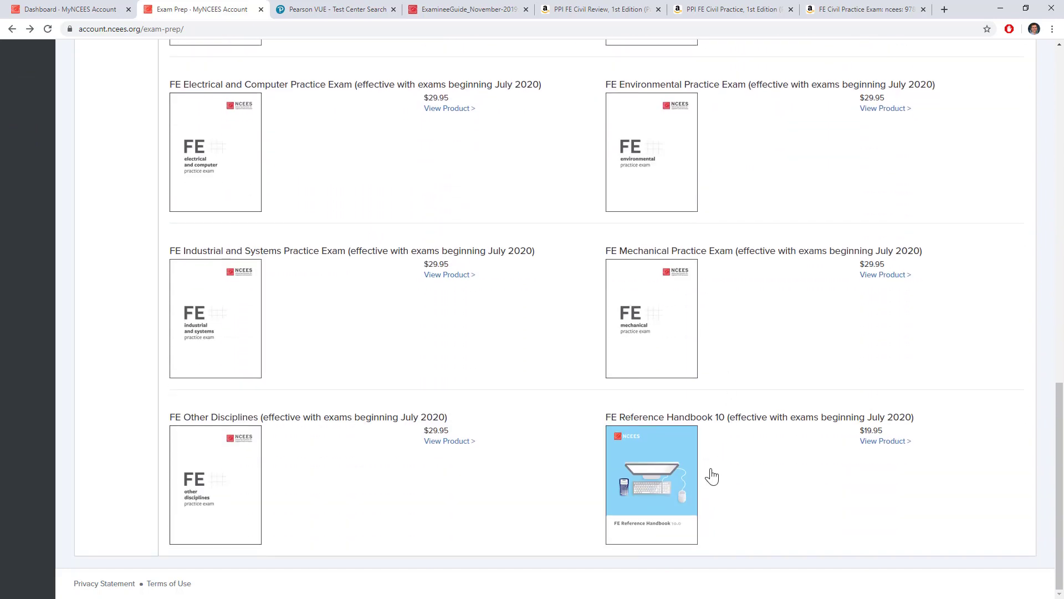
mouse_move(885, 416)
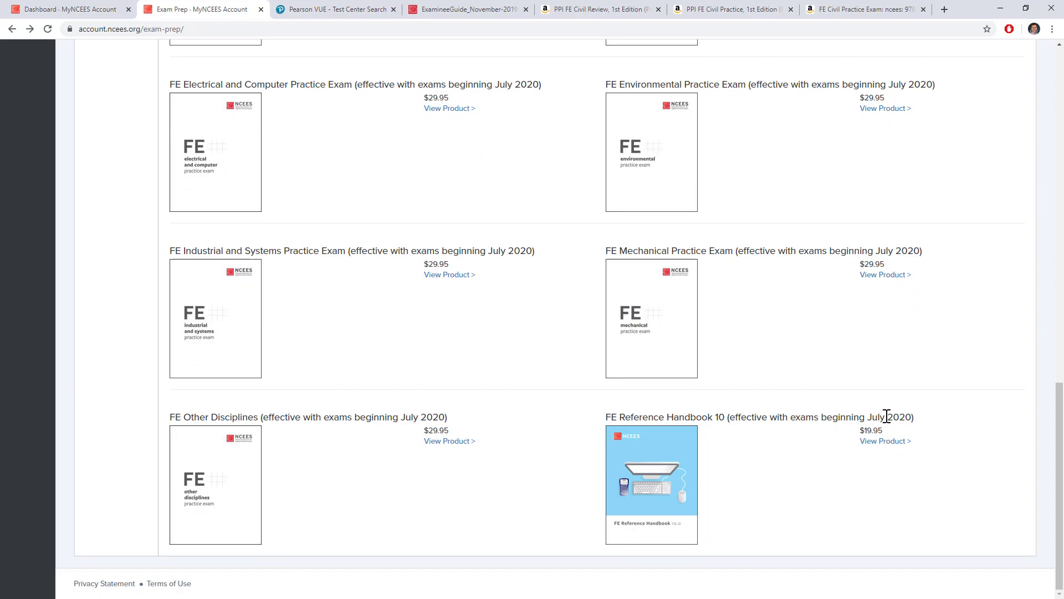
scroll("up", 3)
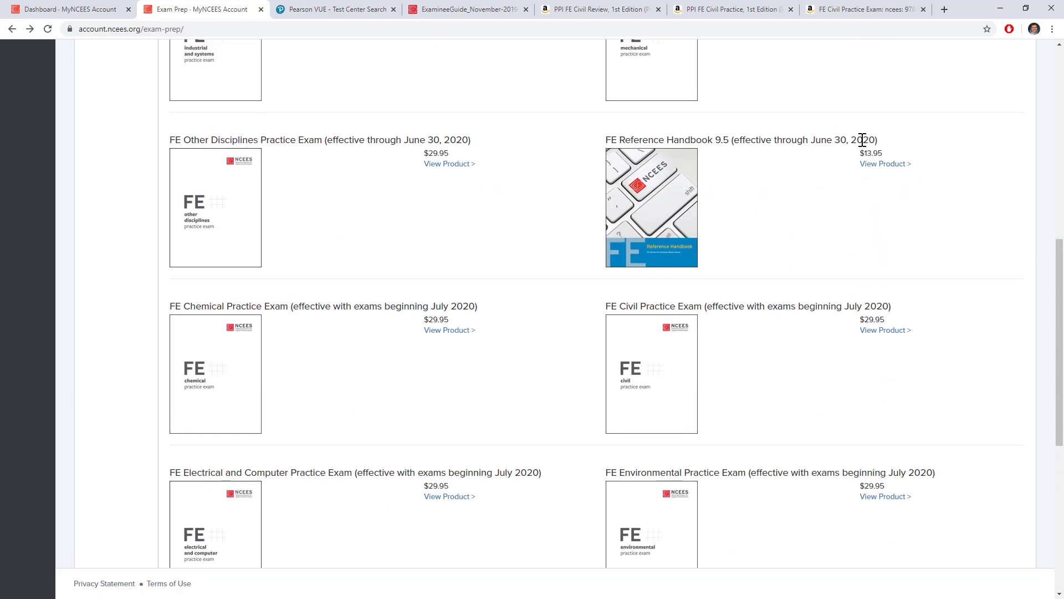
mouse_move(863, 150)
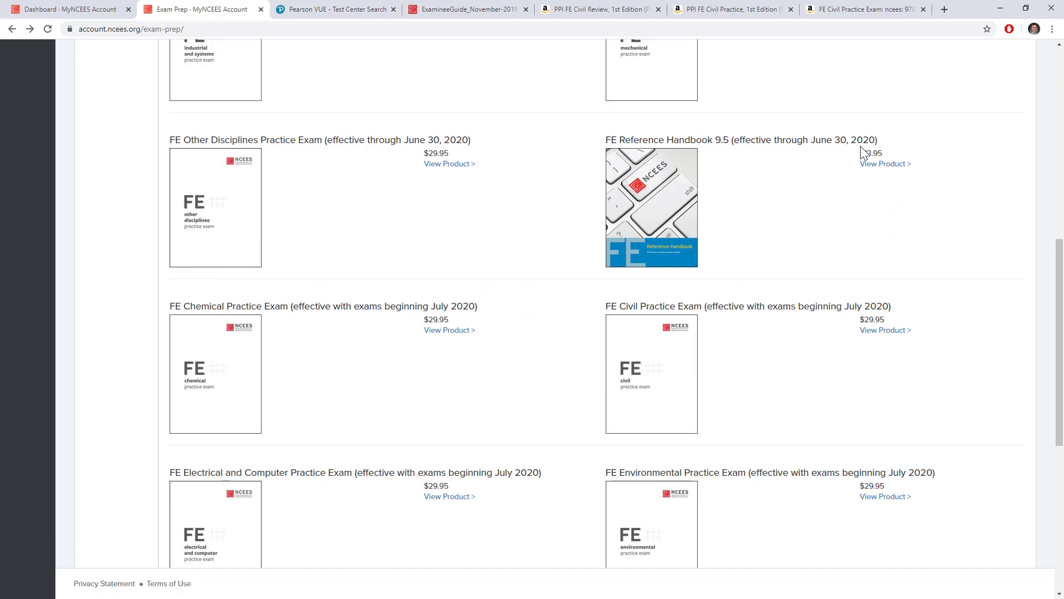
mouse_move(675, 202)
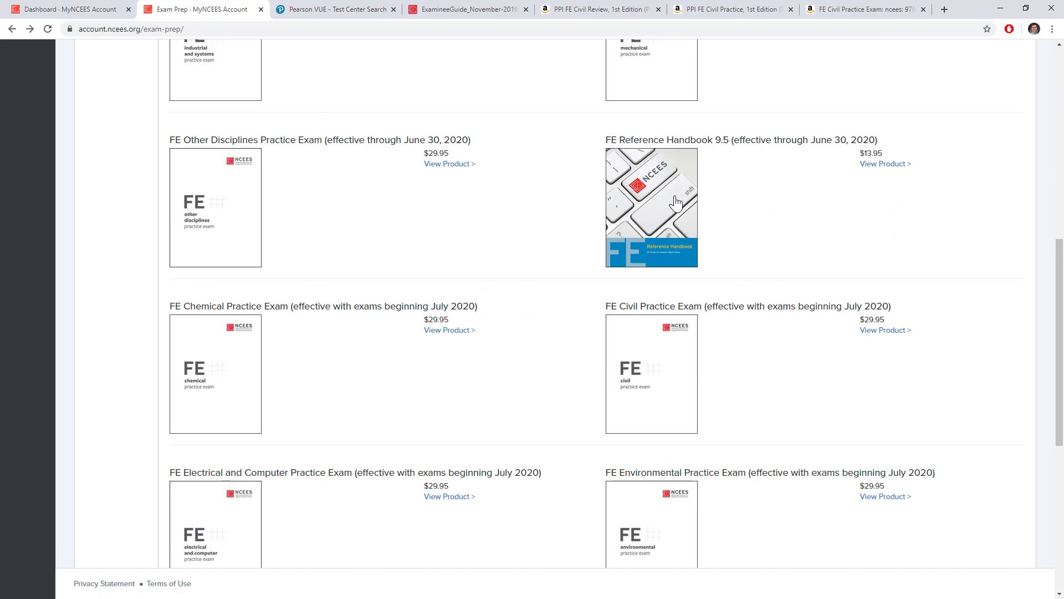
mouse_move(713, 222)
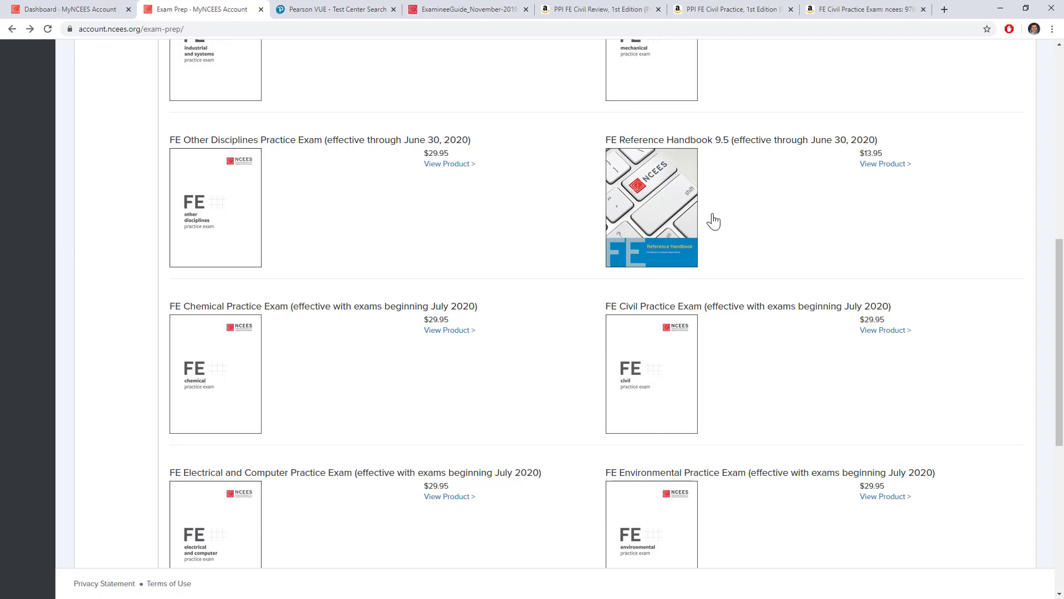
mouse_move(724, 224)
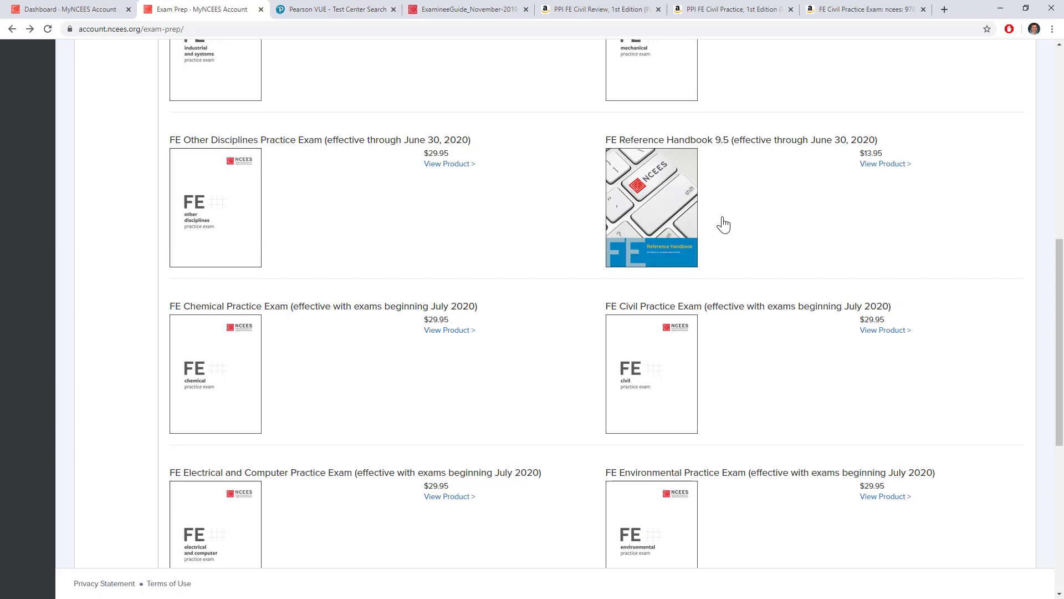
scroll("down", 3)
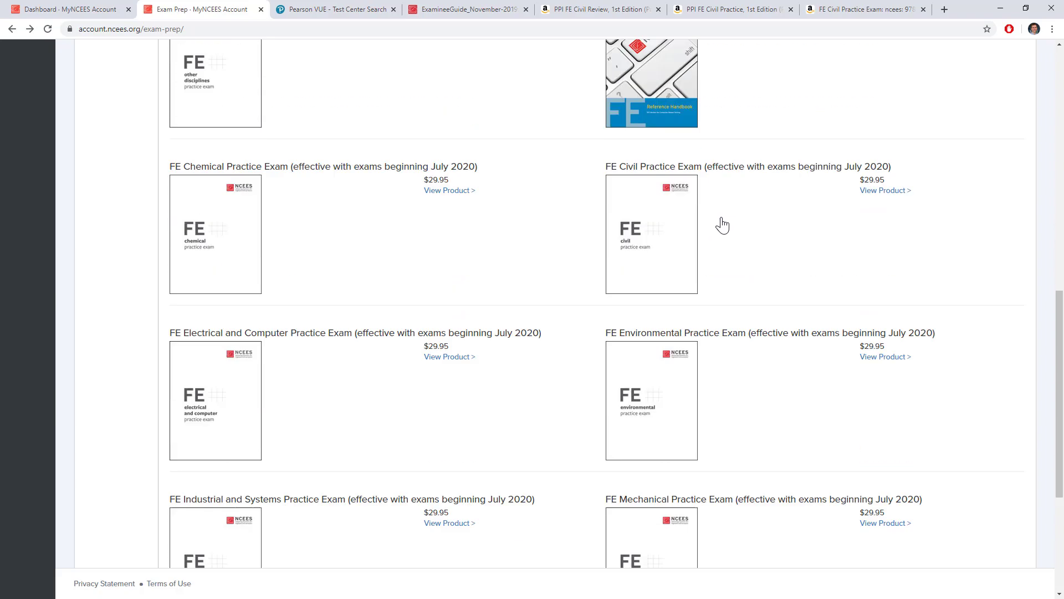
scroll("down", 3)
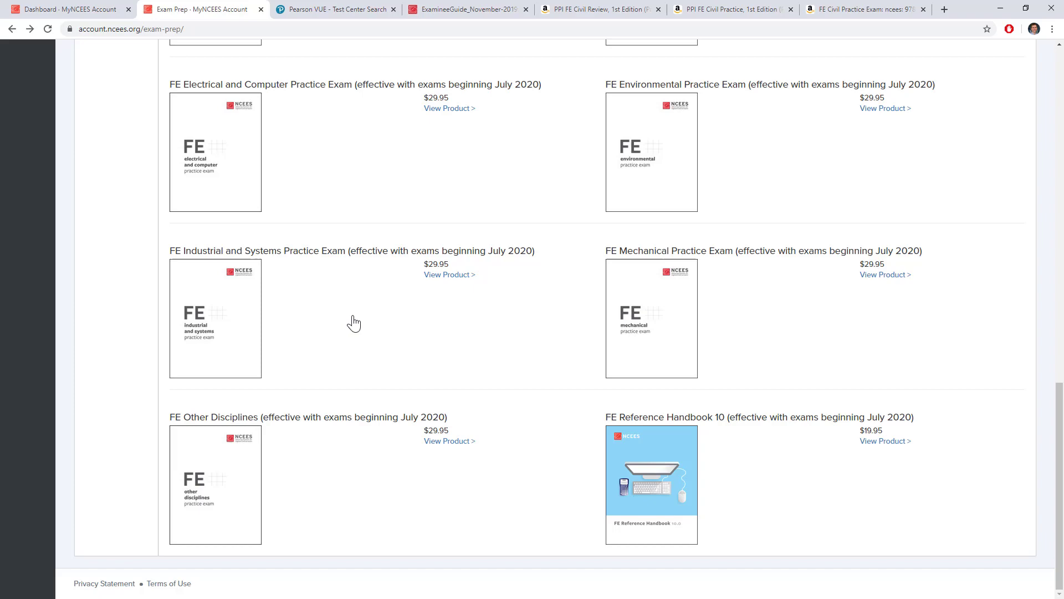
scroll("up", 3)
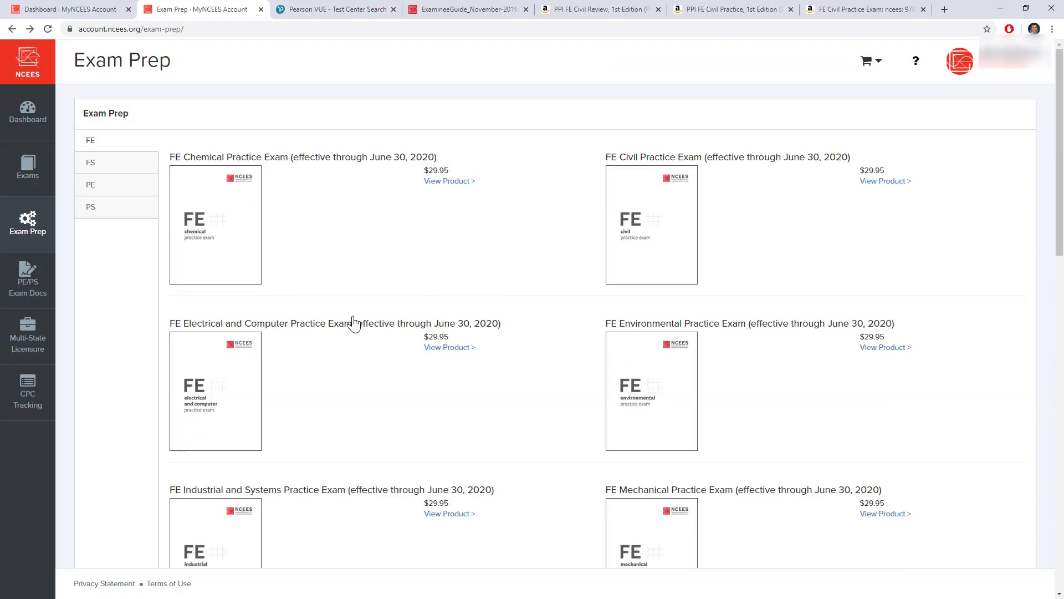
mouse_move(27, 112)
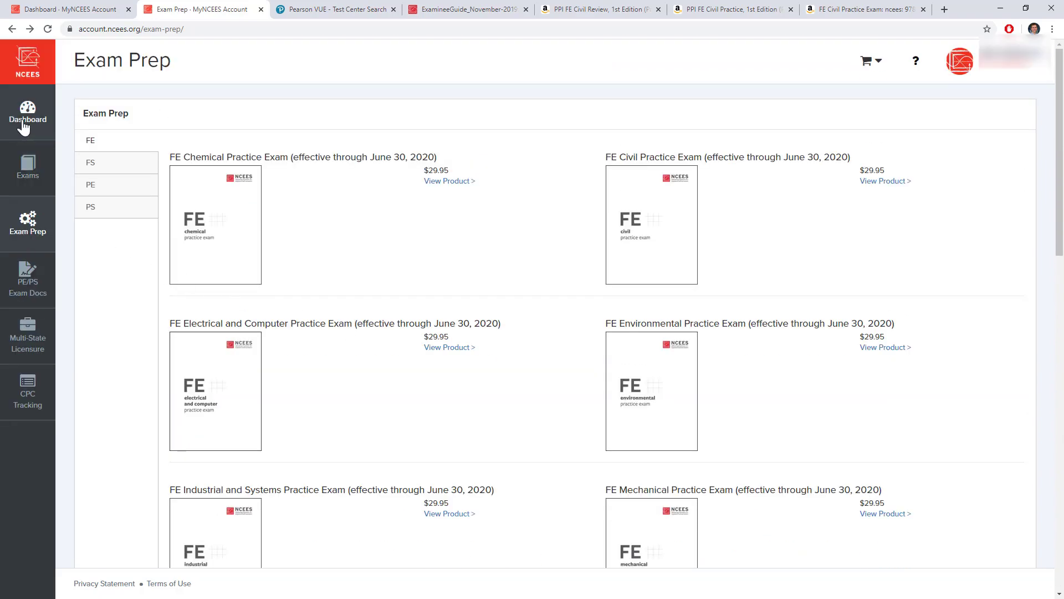
left_click(26, 115)
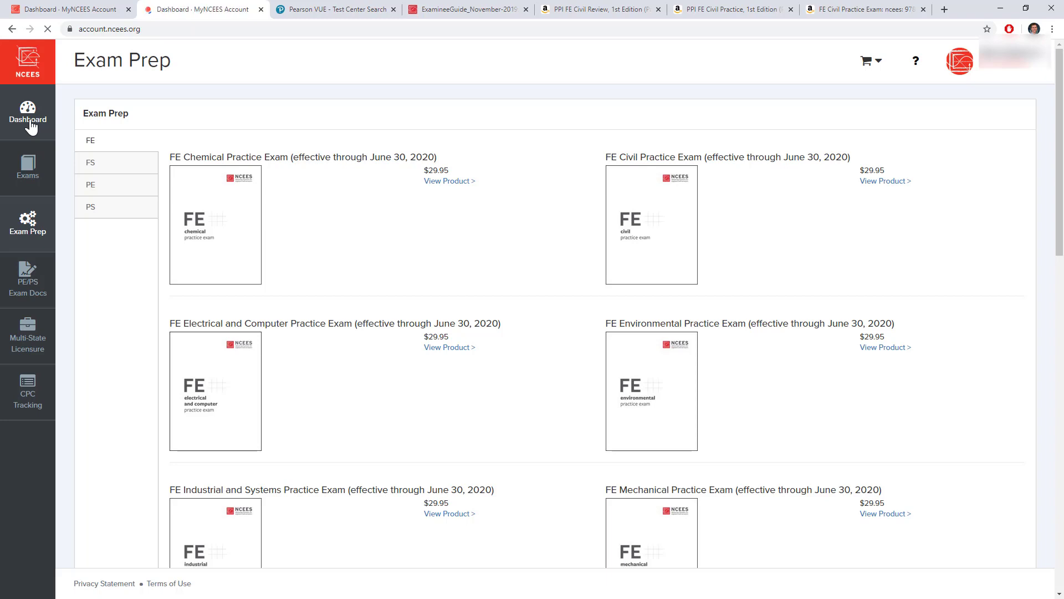
- From the dashboard's Useful Documents, go to View reference handbooks
left_click(28, 114)
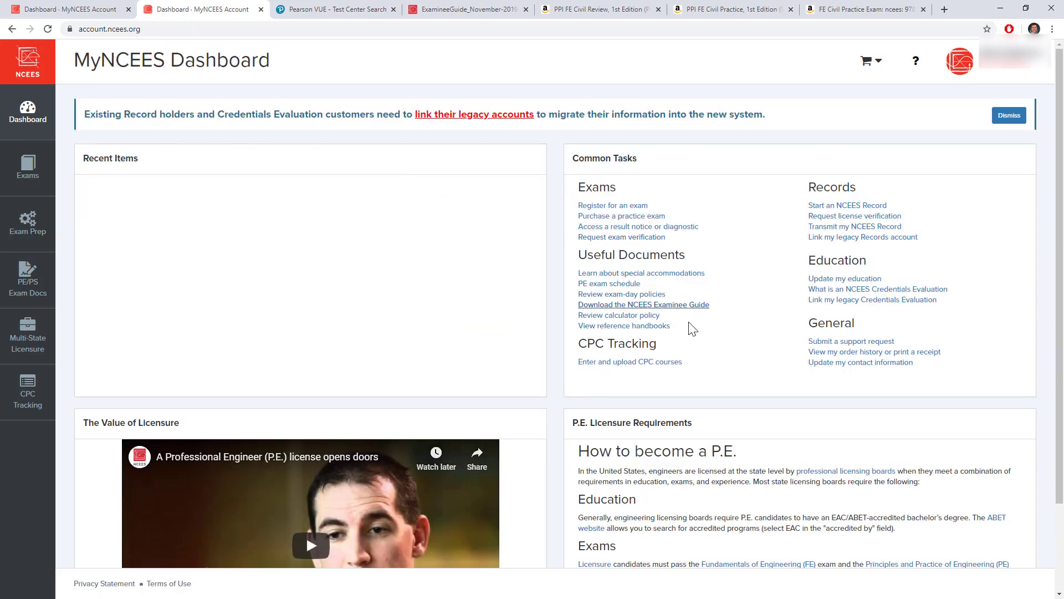
mouse_move(623, 325)
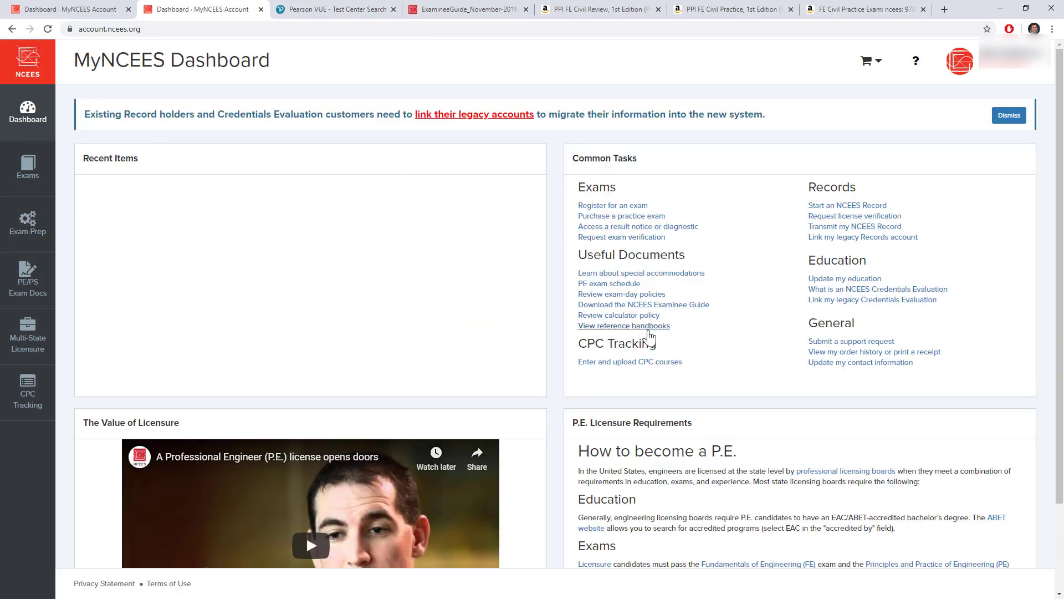
mouse_move(634, 288)
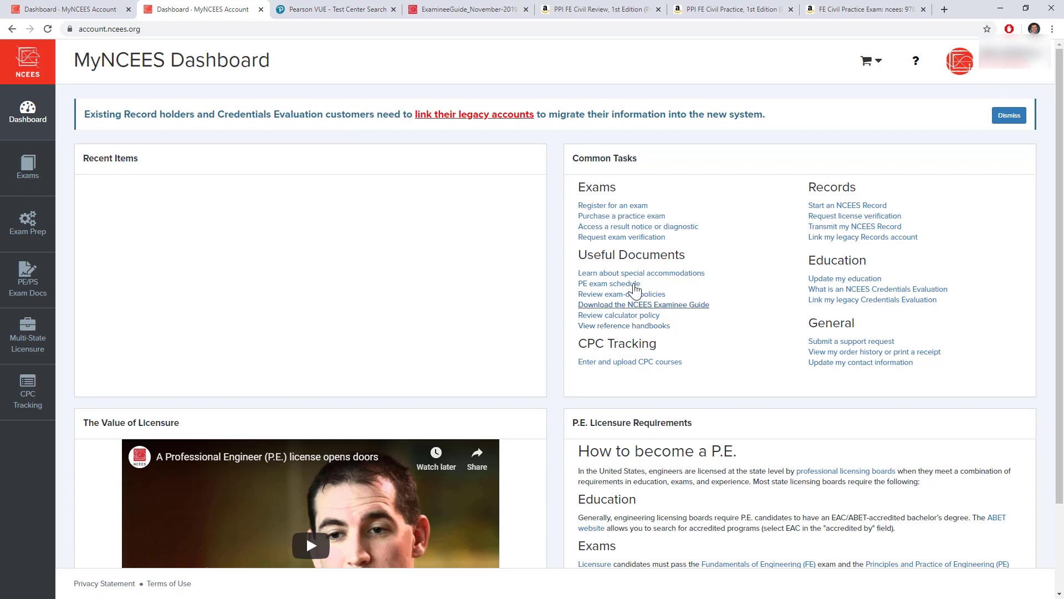
mouse_move(621, 294)
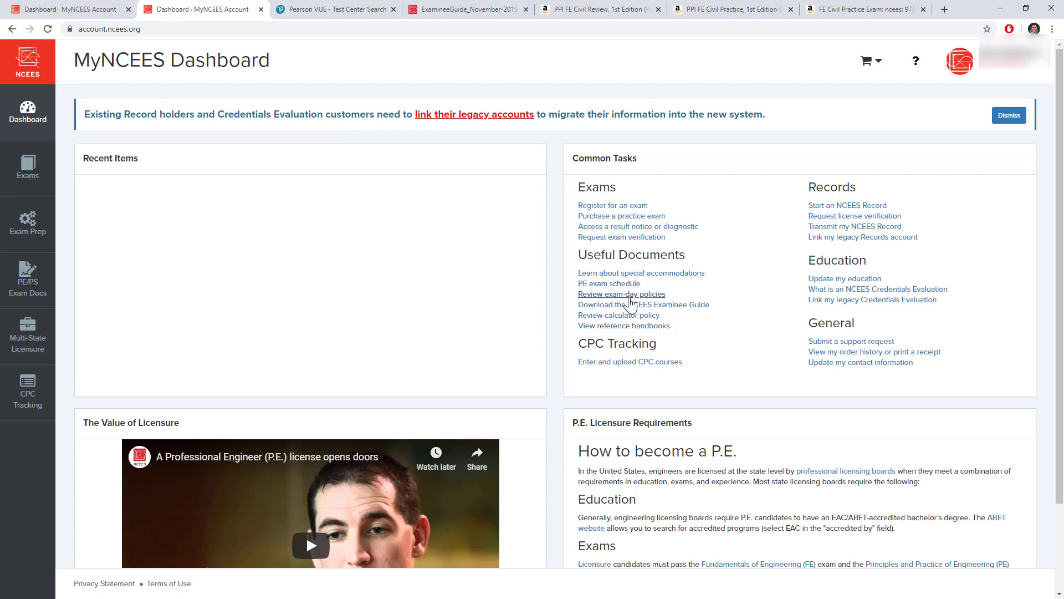
mouse_move(628, 304)
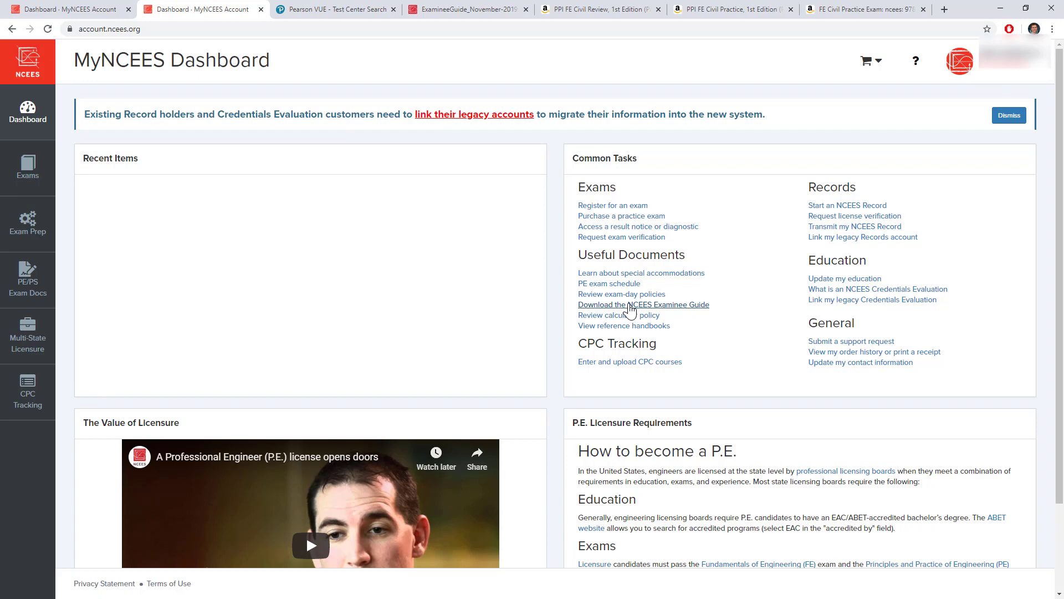
mouse_move(619, 315)
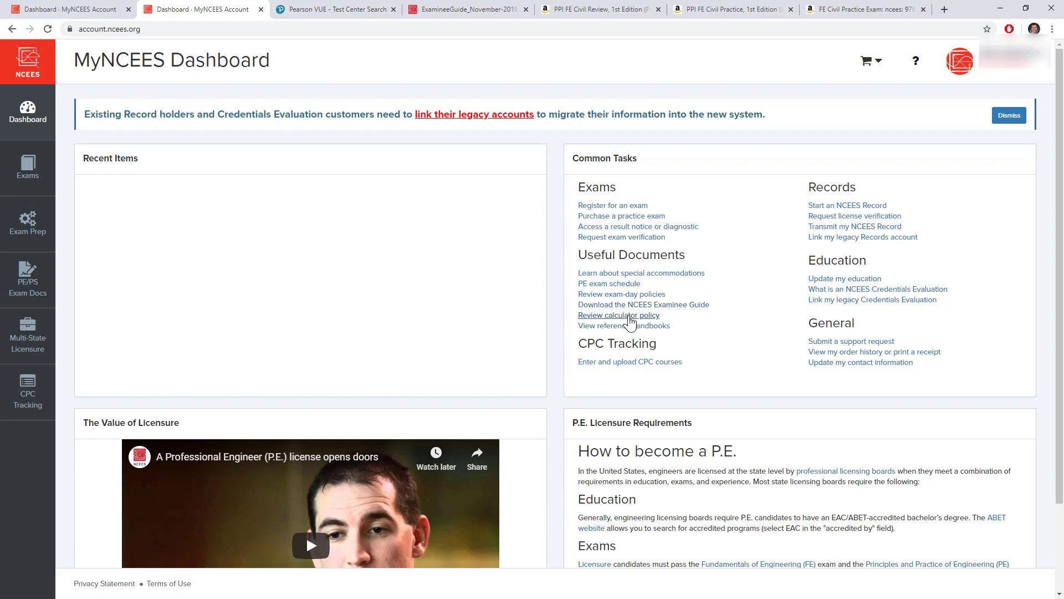
mouse_move(627, 326)
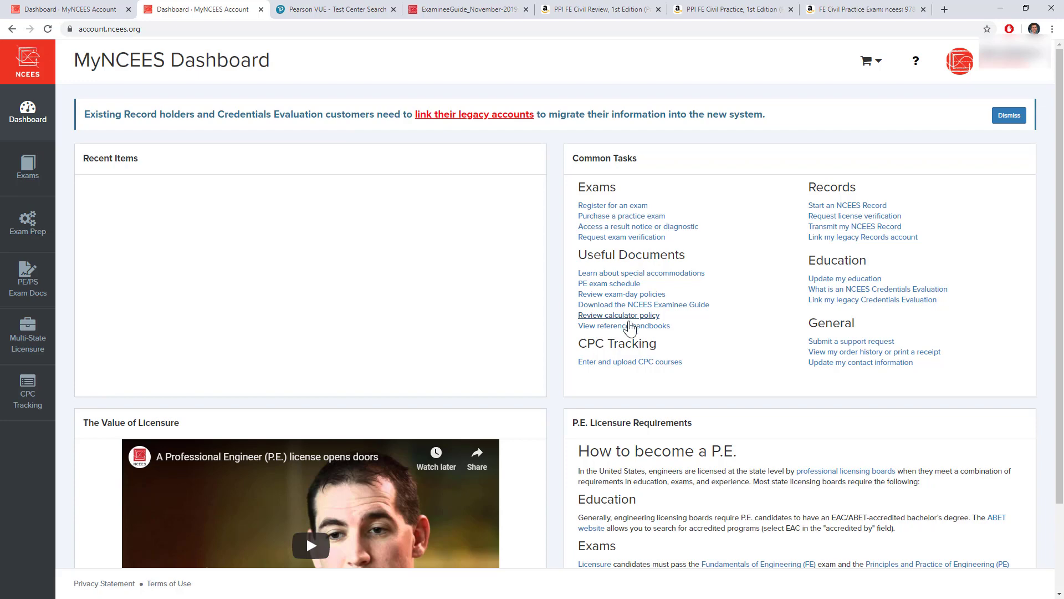
mouse_move(623, 326)
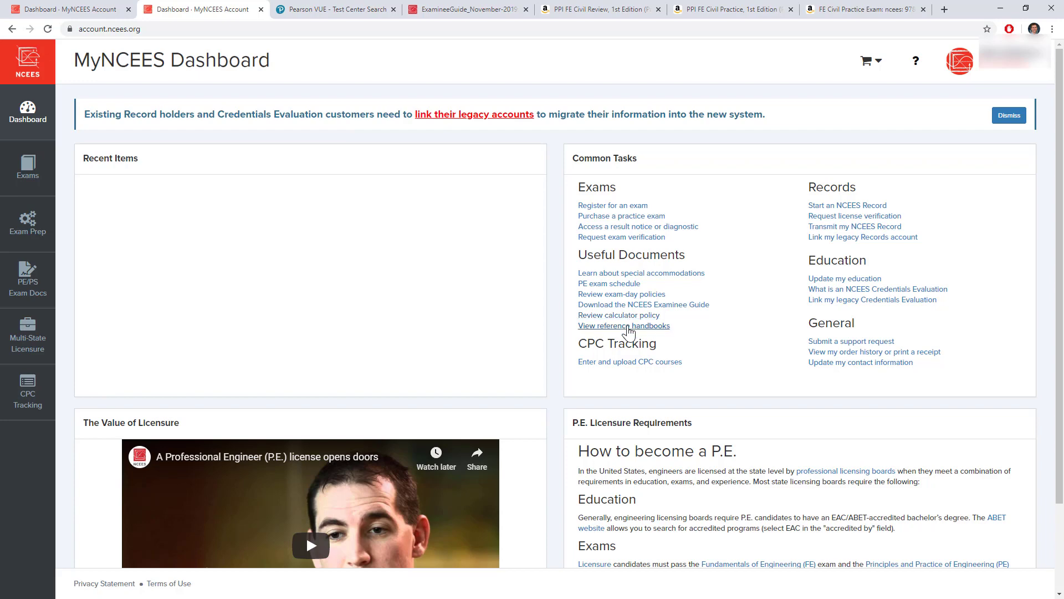
left_click(623, 325)
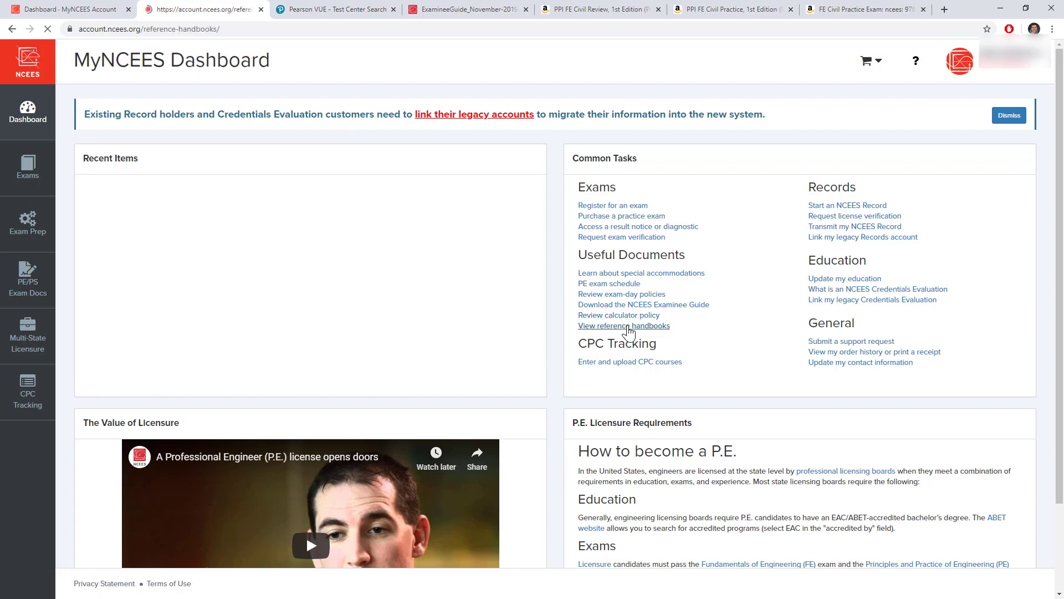
- On the Reference Handbooks page, open the FE Reference Handbook 9.5 PDF
left_click(623, 325)
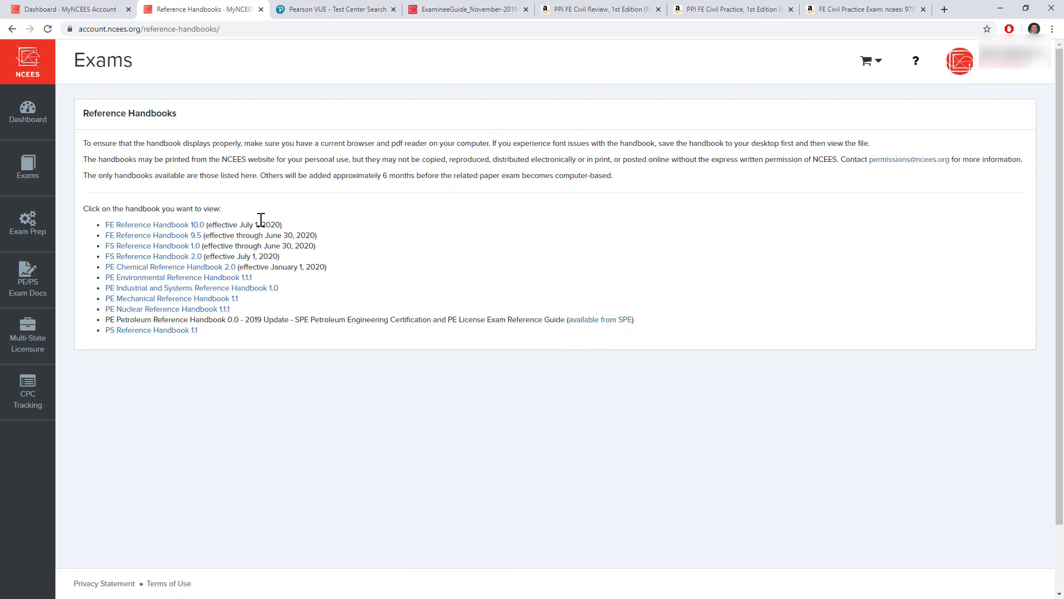
mouse_move(304, 235)
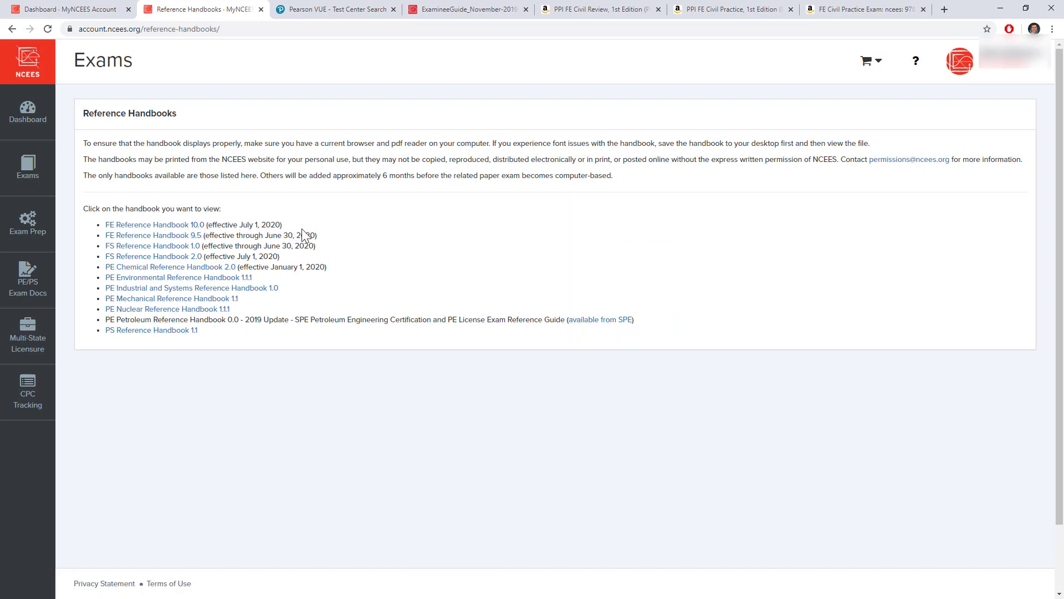
mouse_move(325, 247)
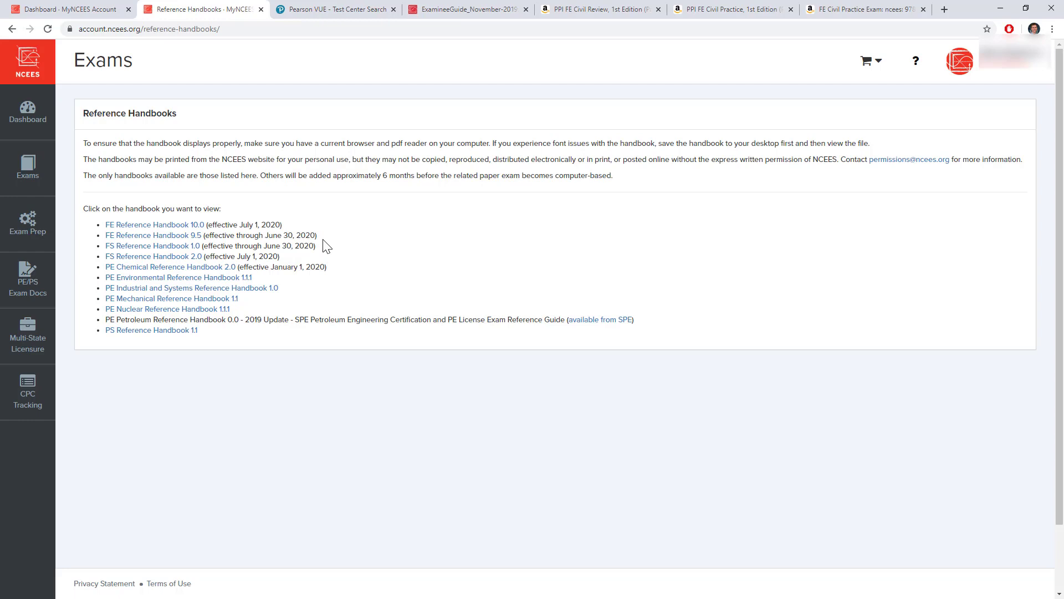
mouse_move(319, 245)
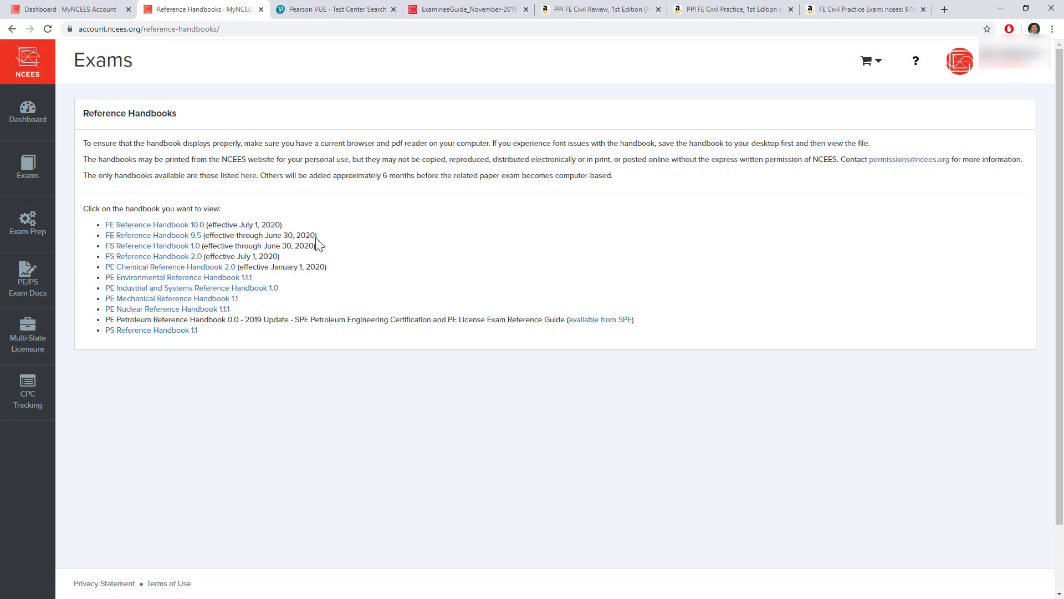
mouse_move(165, 246)
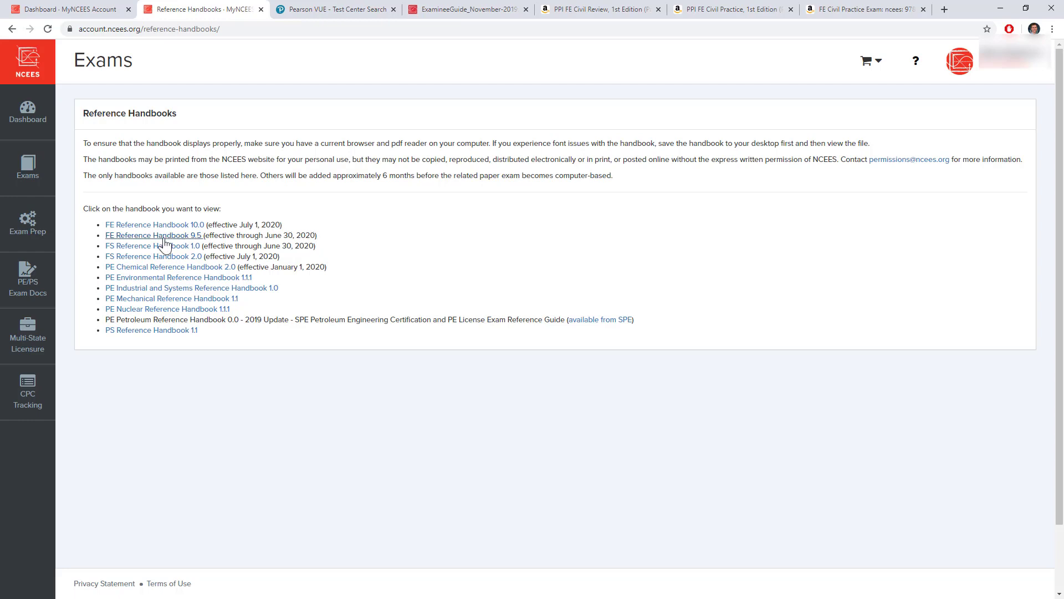
mouse_move(169, 228)
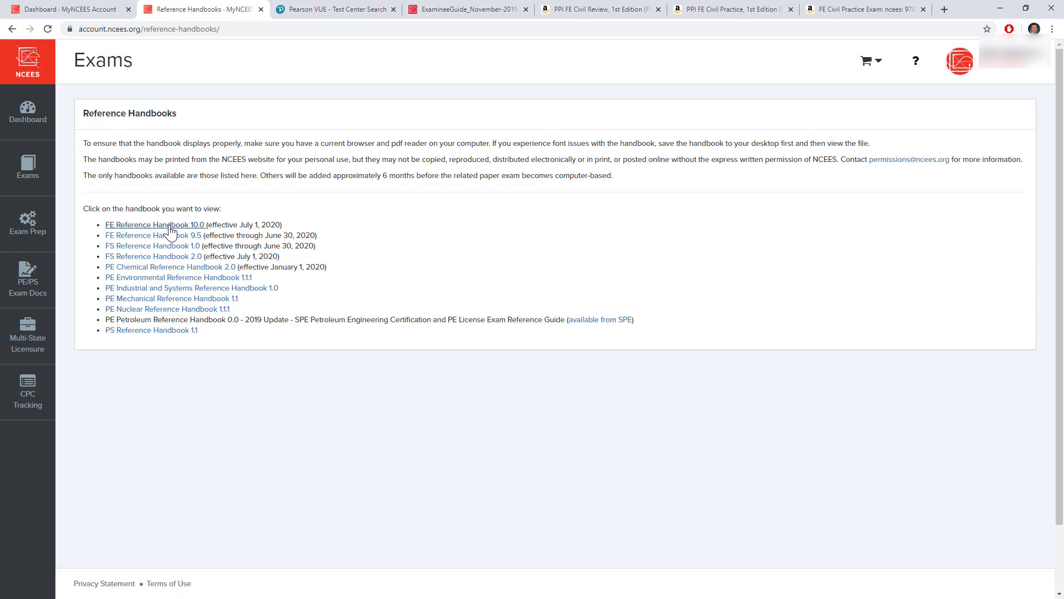
left_click(145, 235)
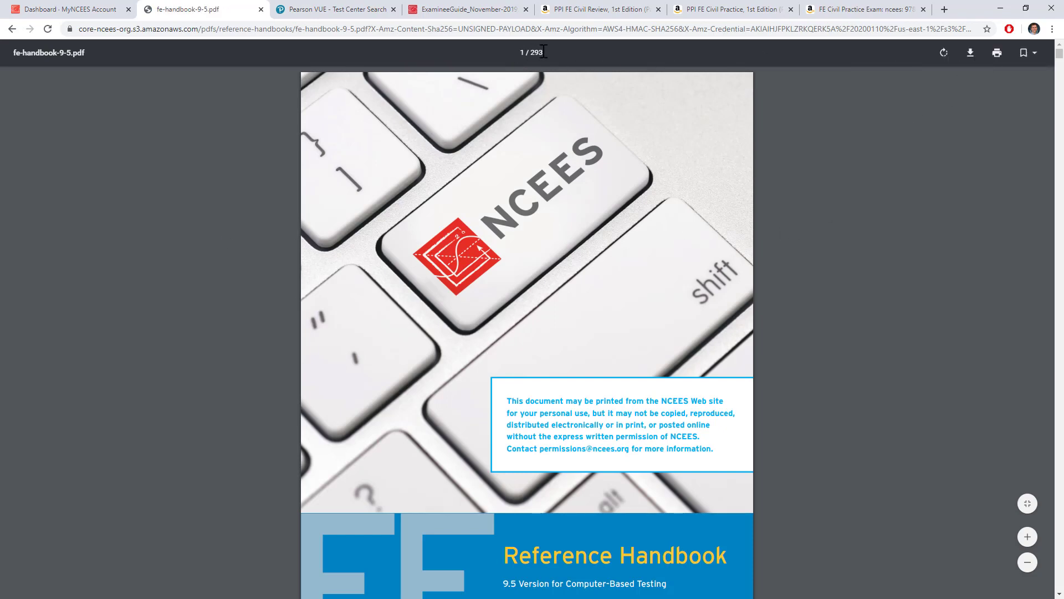
mouse_move(921, 189)
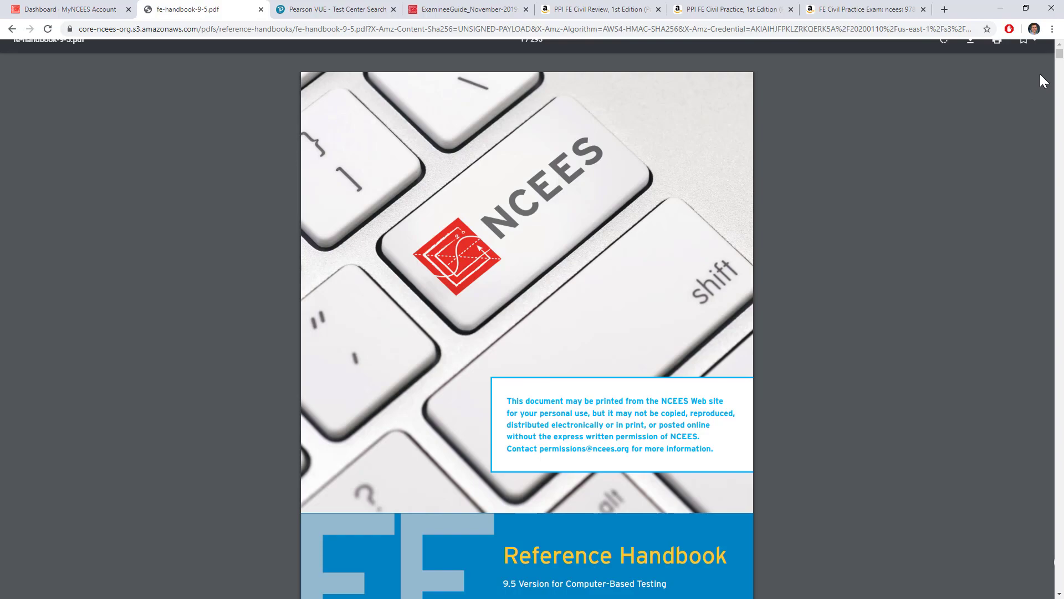
- Skim the FE handbook pages, then switch back to the MyNCEES dashboard tab
scroll("down", 3)
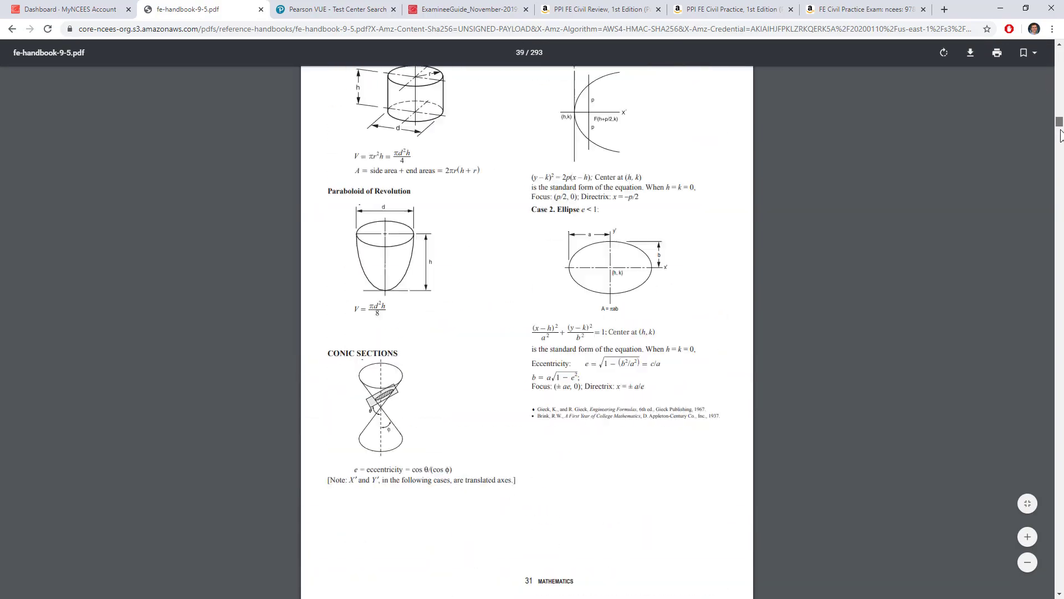
scroll("down", 3)
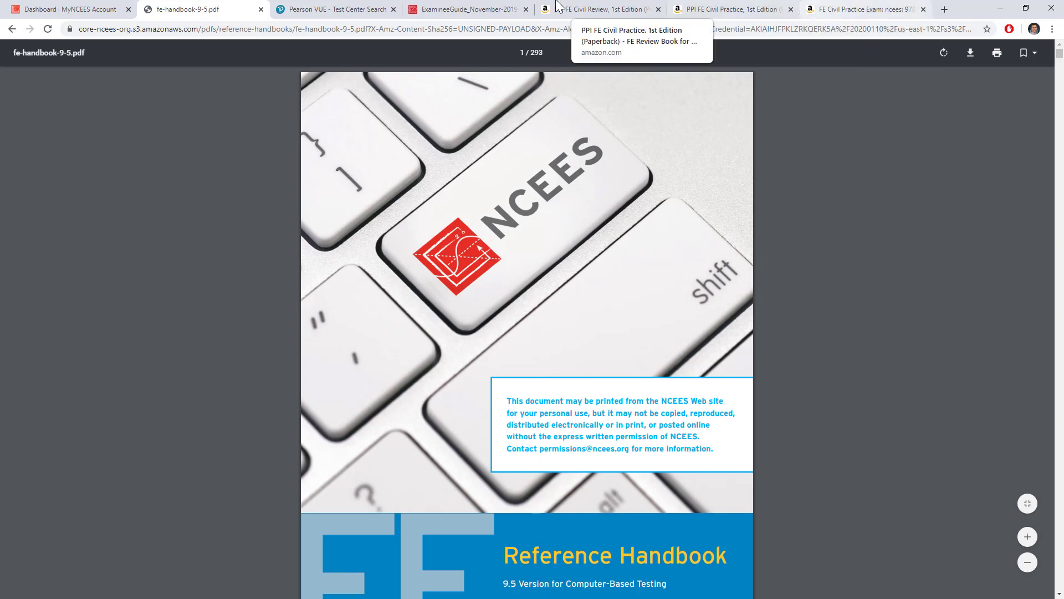
left_click(67, 9)
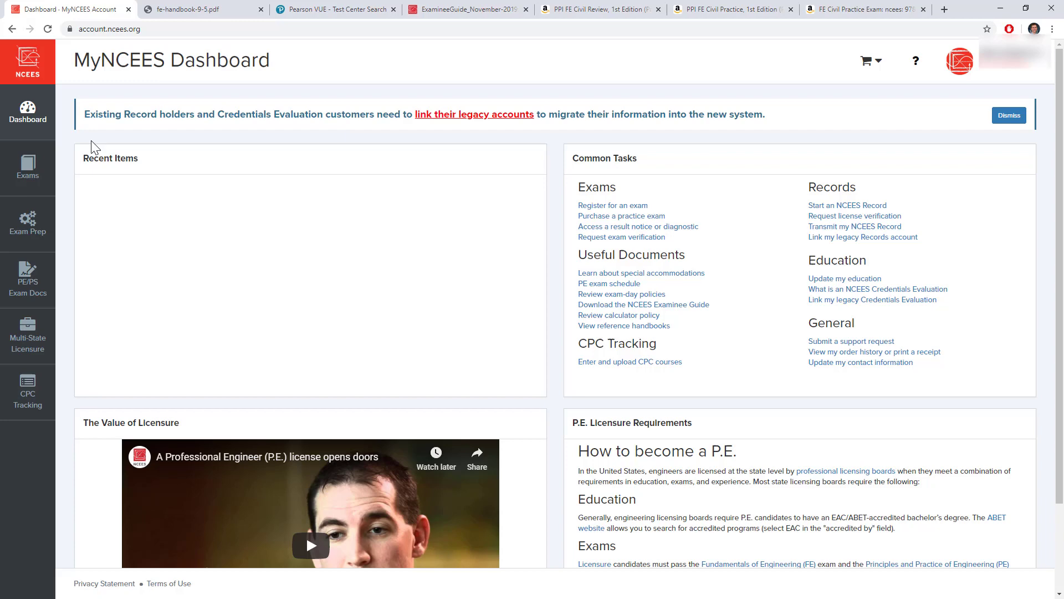
mouse_move(28, 116)
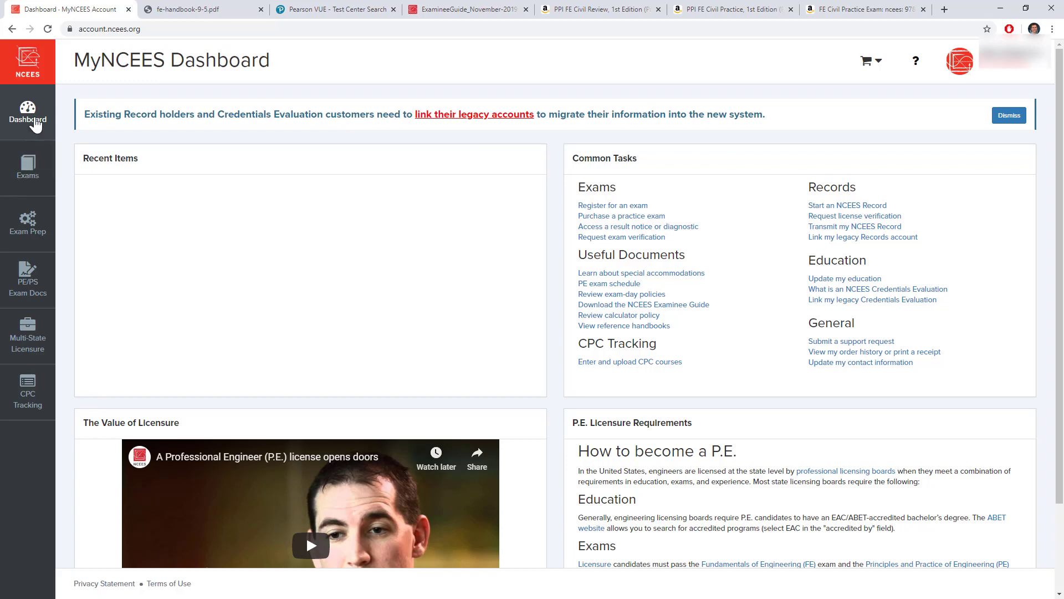
left_click(27, 167)
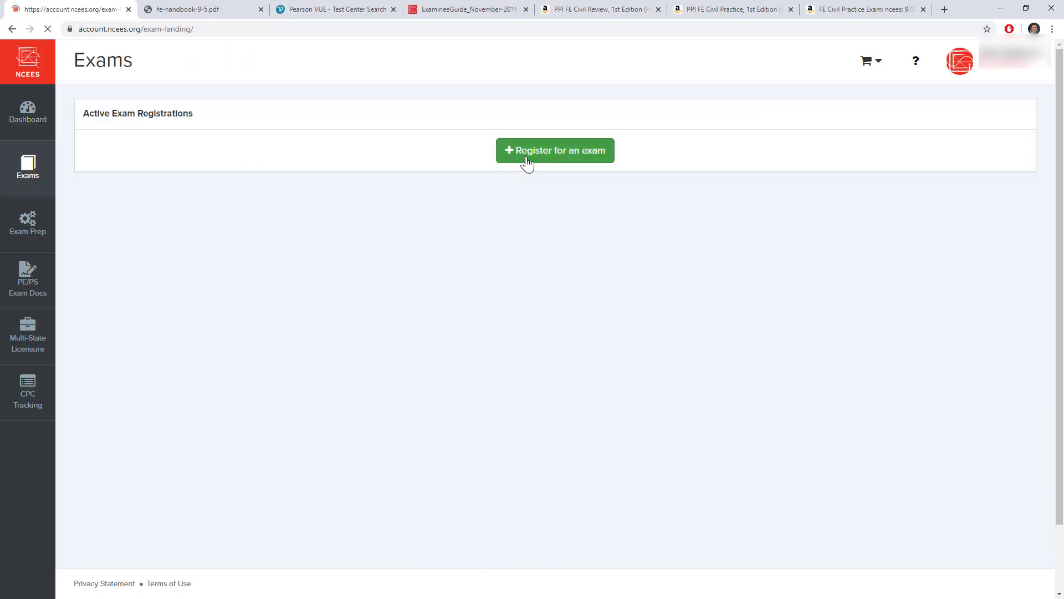
left_click(555, 150)
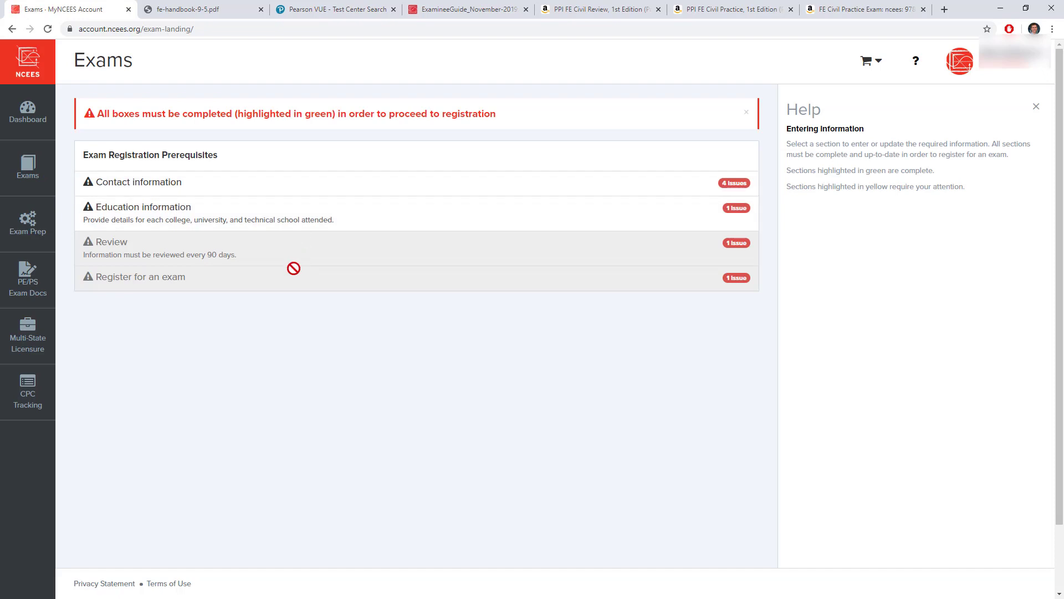
mouse_move(38, 198)
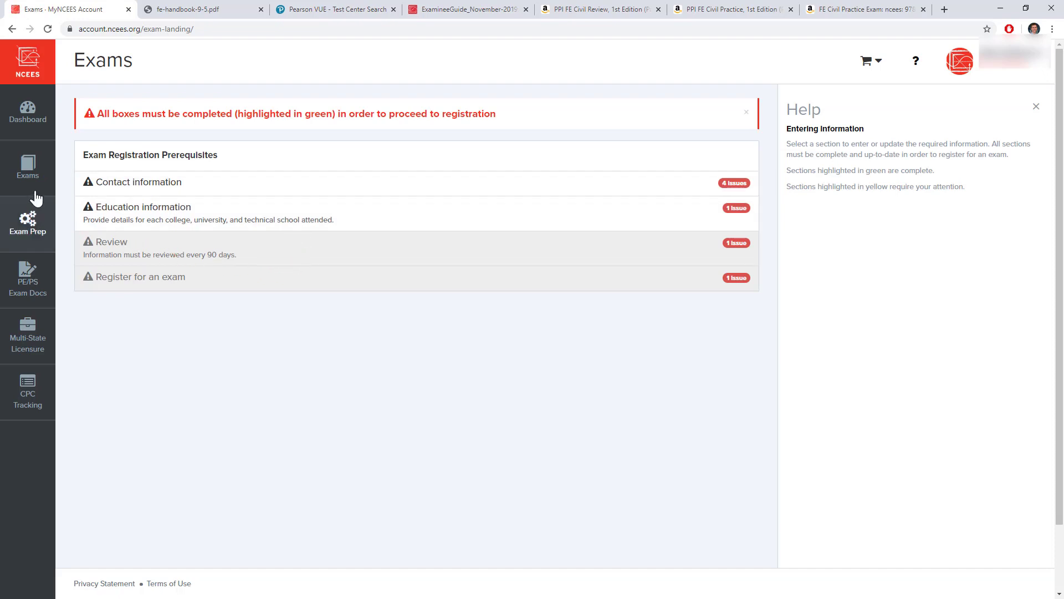
mouse_move(28, 166)
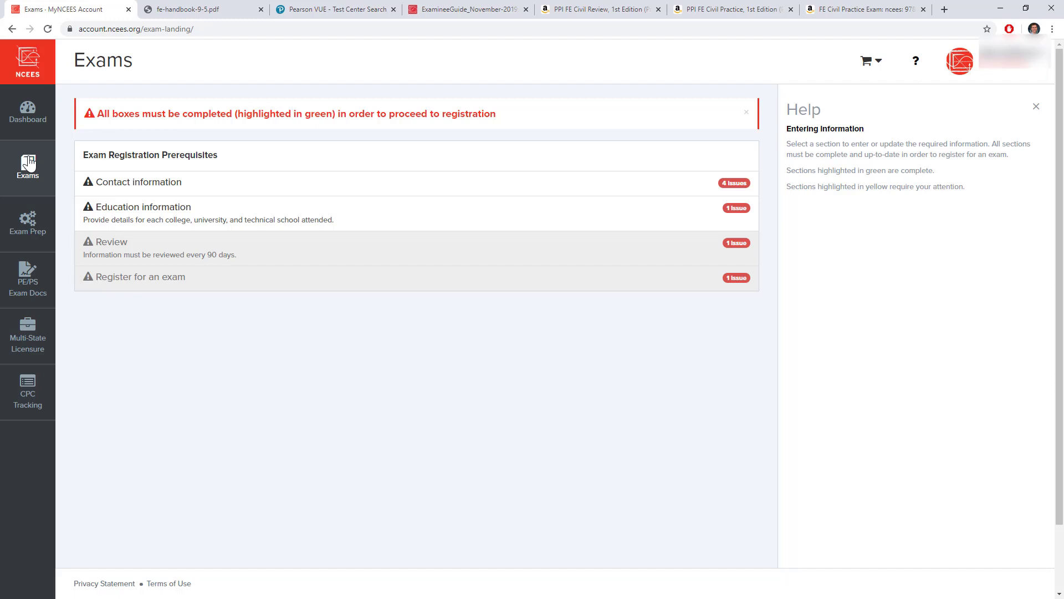
left_click(26, 112)
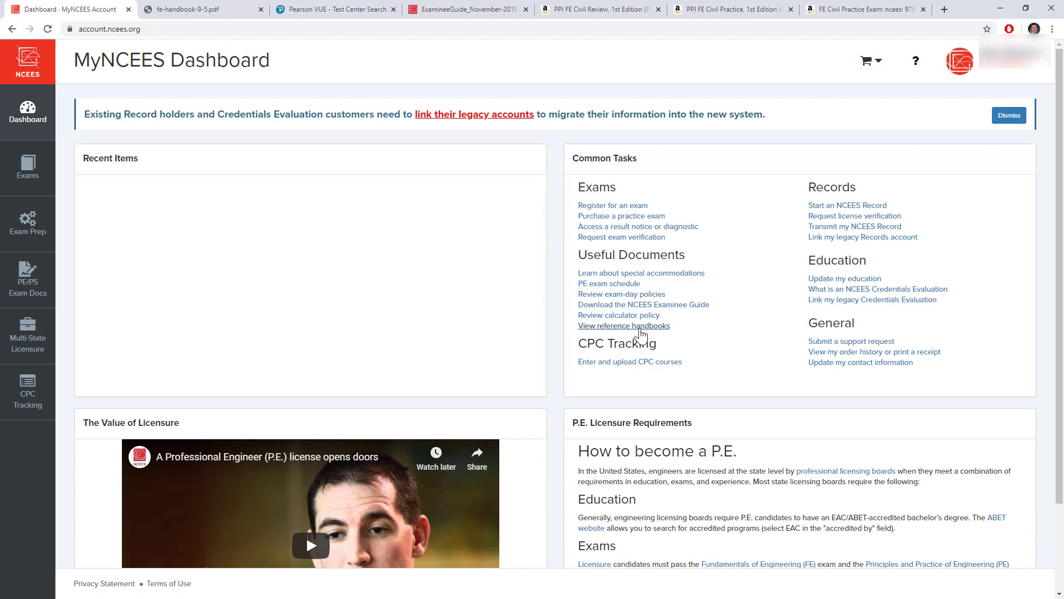
- Switch between the PPI FE Civil Review and FE Civil Practice Amazon listings to compare them
left_click(599, 9)
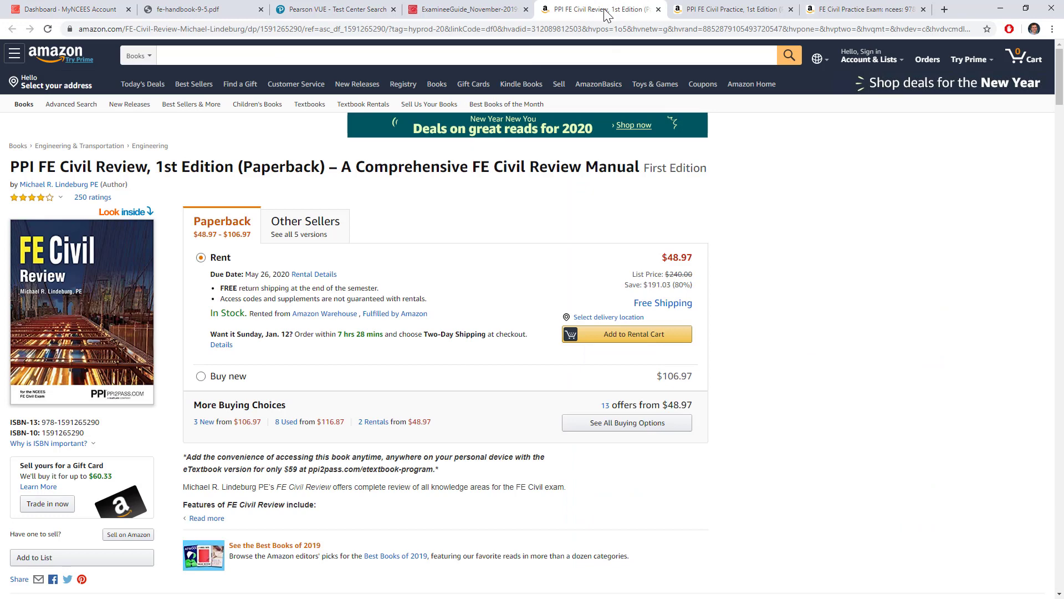
left_click(730, 9)
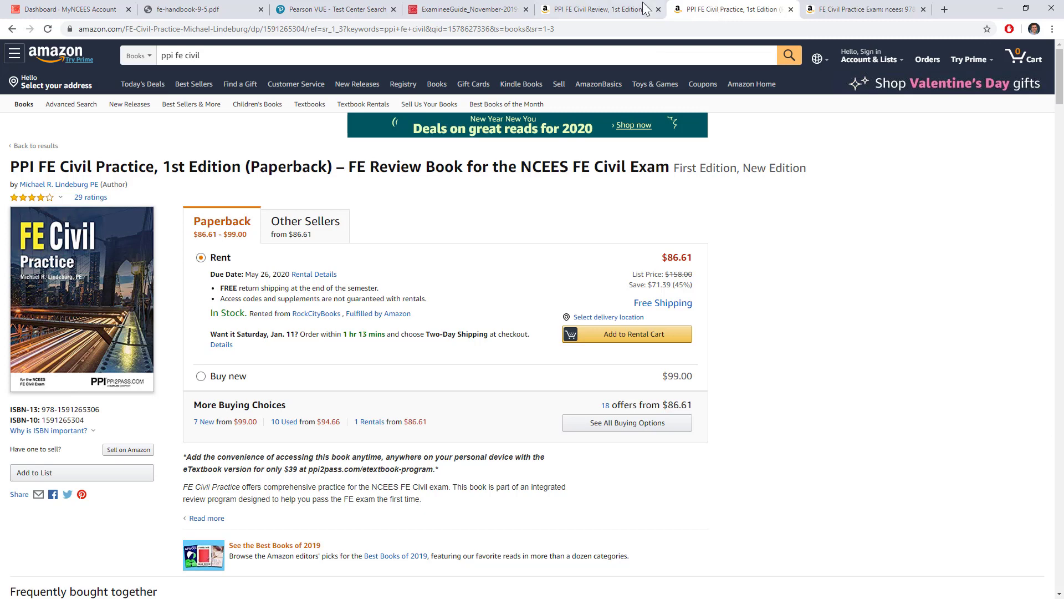
mouse_move(597, 9)
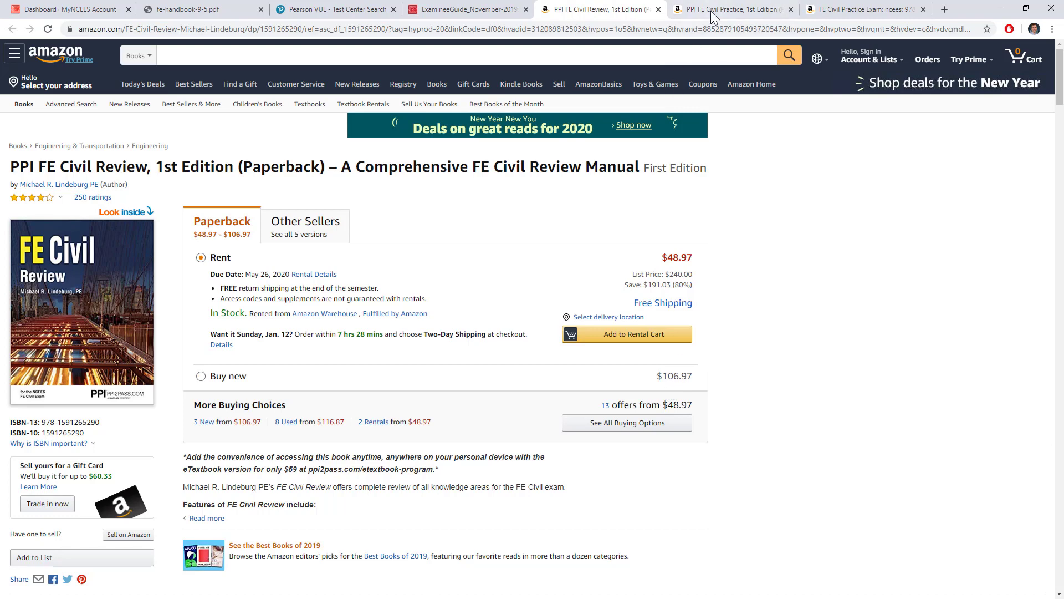
left_click(729, 9)
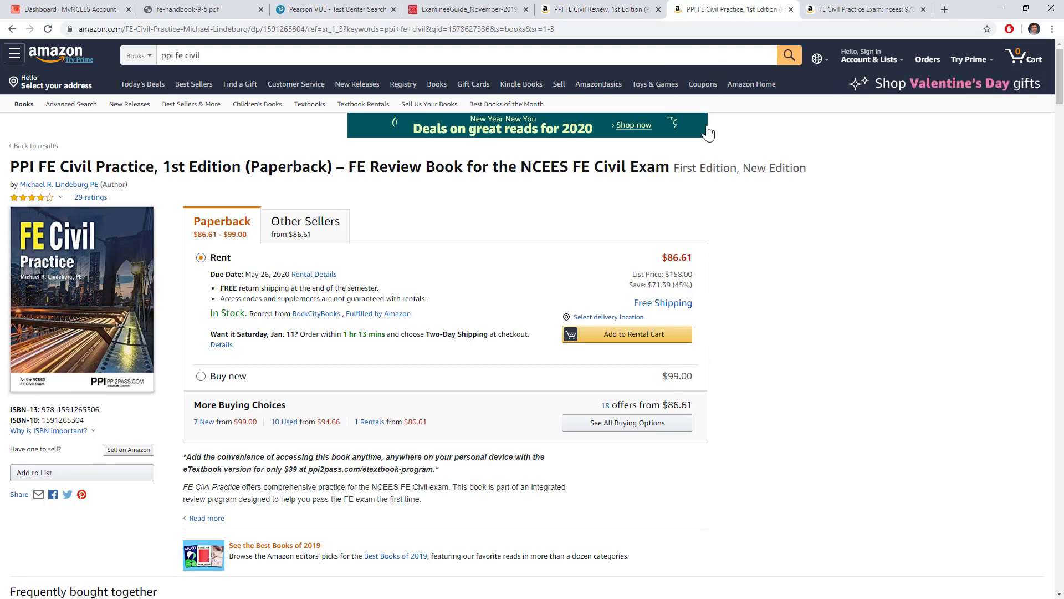
mouse_move(729, 10)
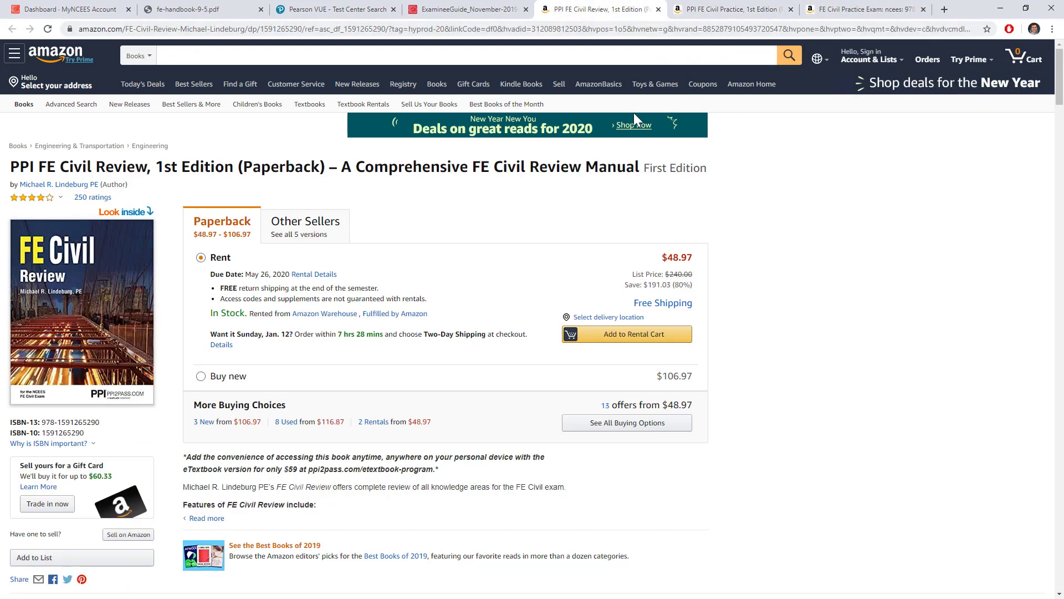
left_click(729, 9)
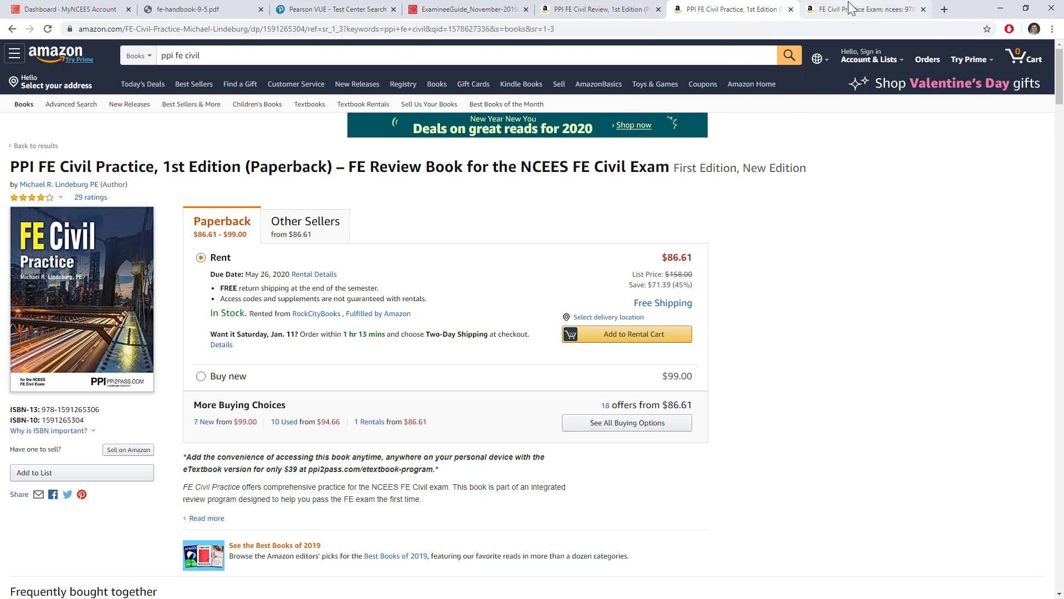
mouse_move(860, 9)
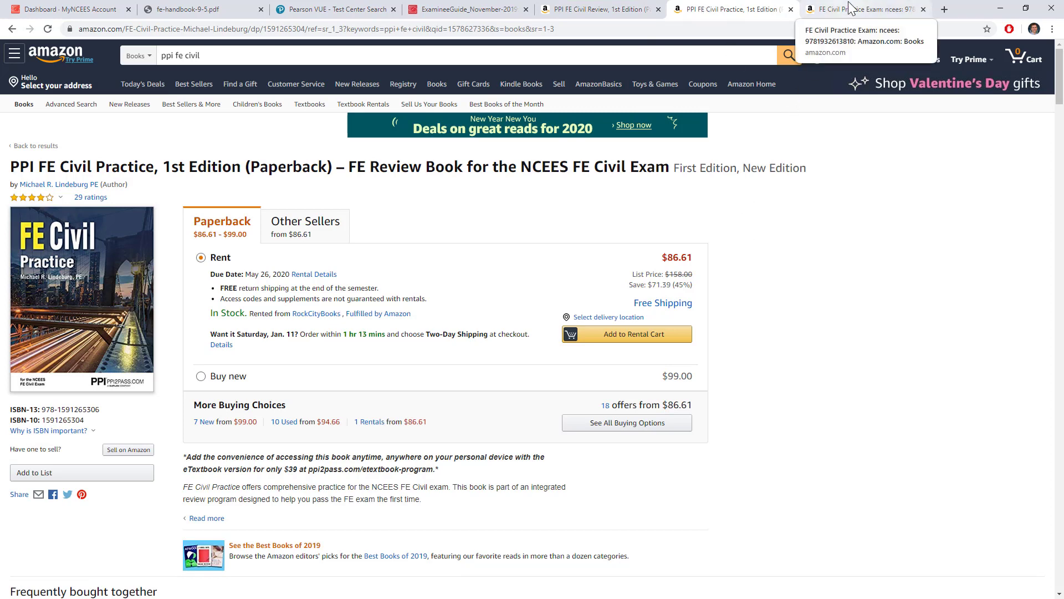